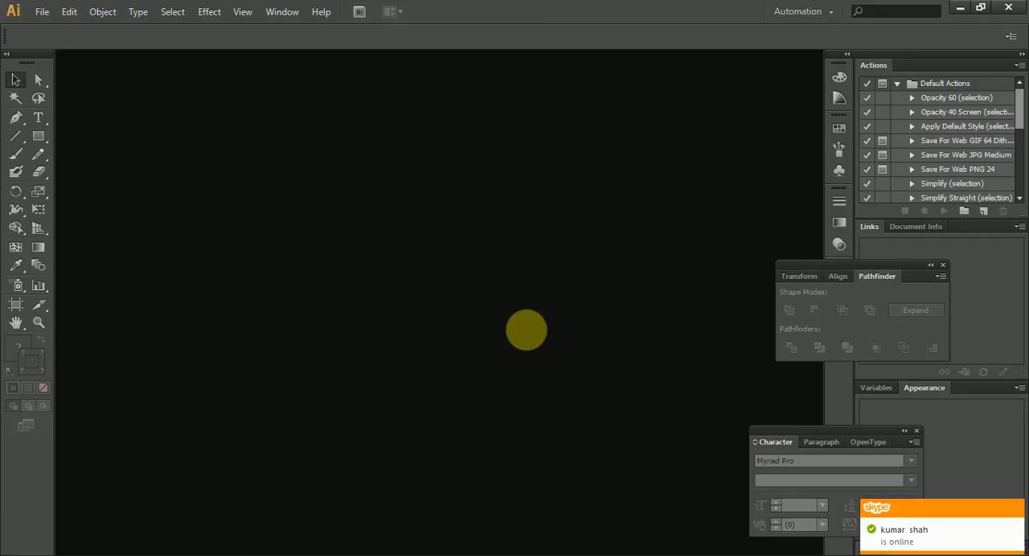
Start a new document named tut_01 using the A4 size preset.
drag(526, 330, 523, 213)
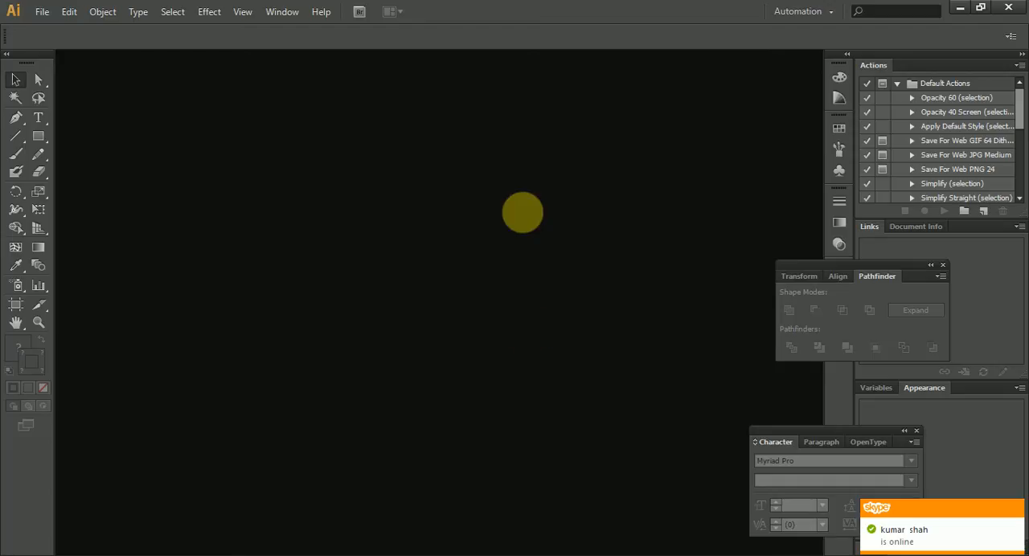
click(42, 11)
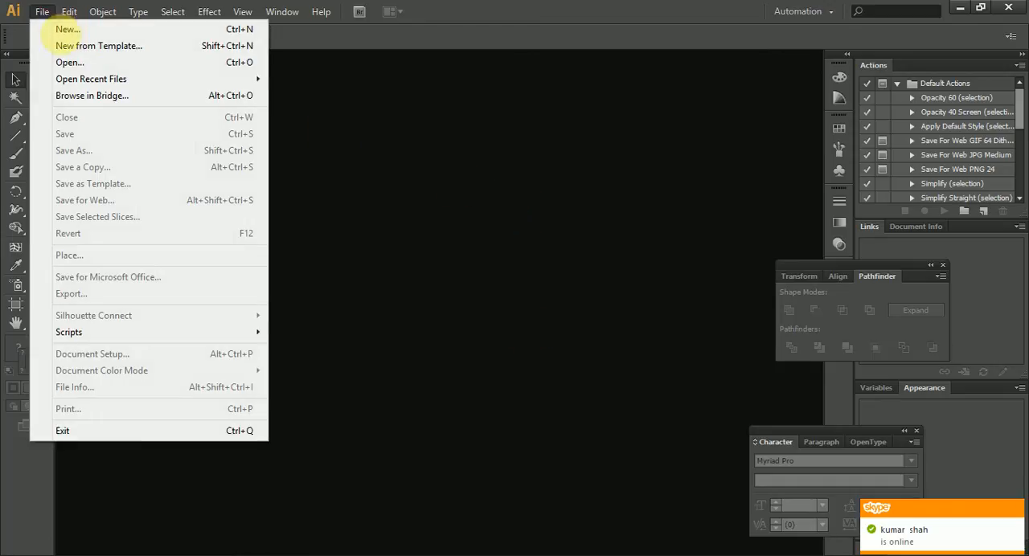
click(66, 29)
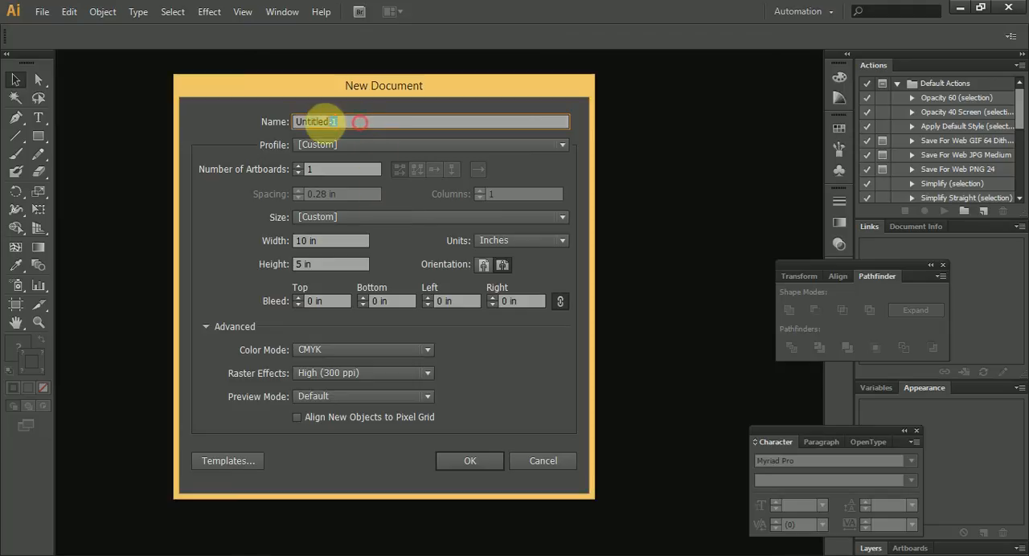
text(tu)
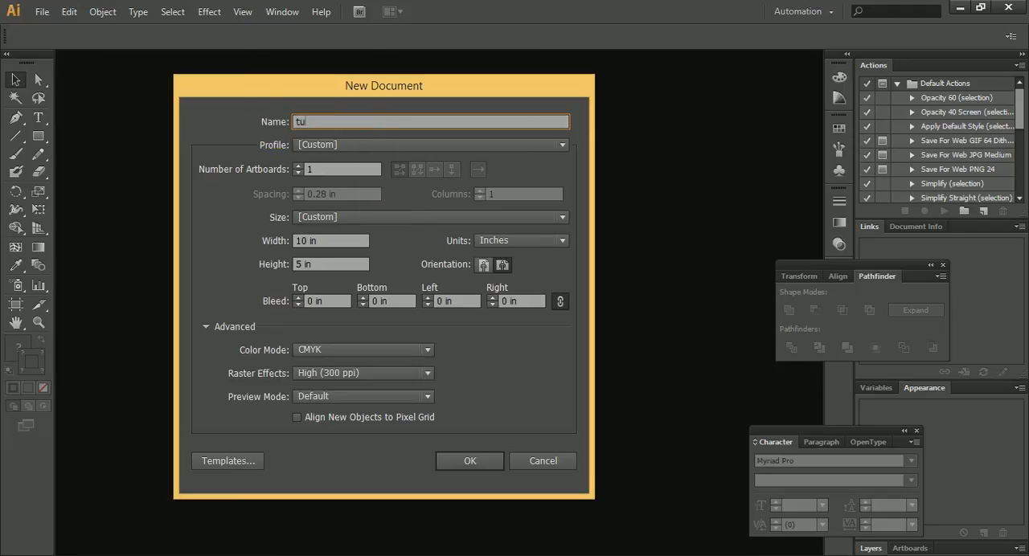
click(562, 217)
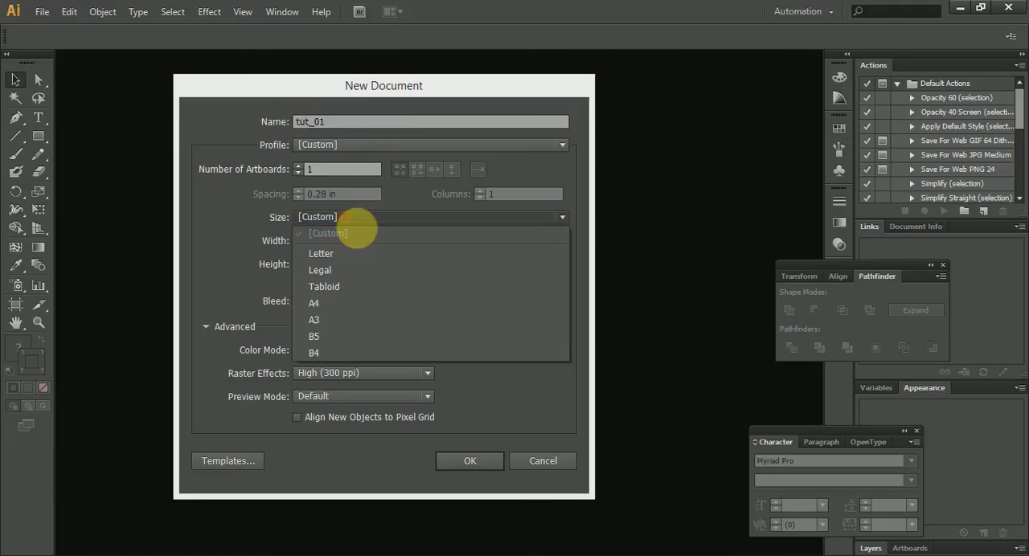
mouse_move(324, 287)
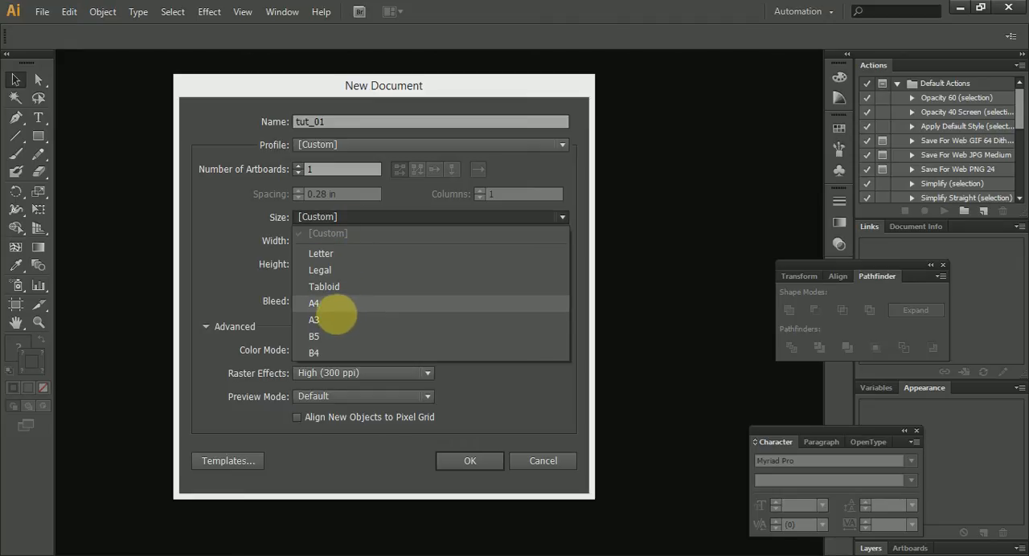
click(314, 304)
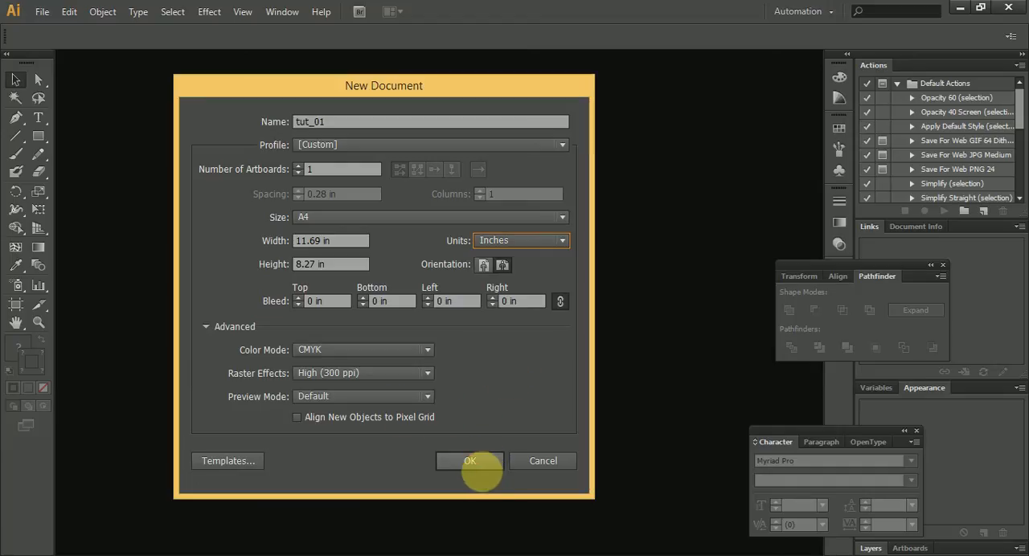
click(470, 461)
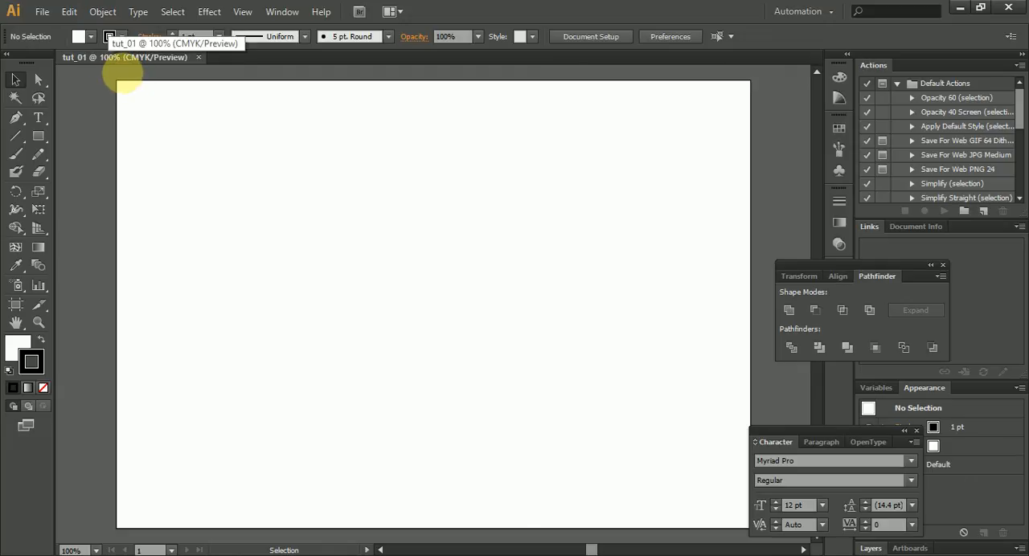
drag(124, 80, 181, 112)
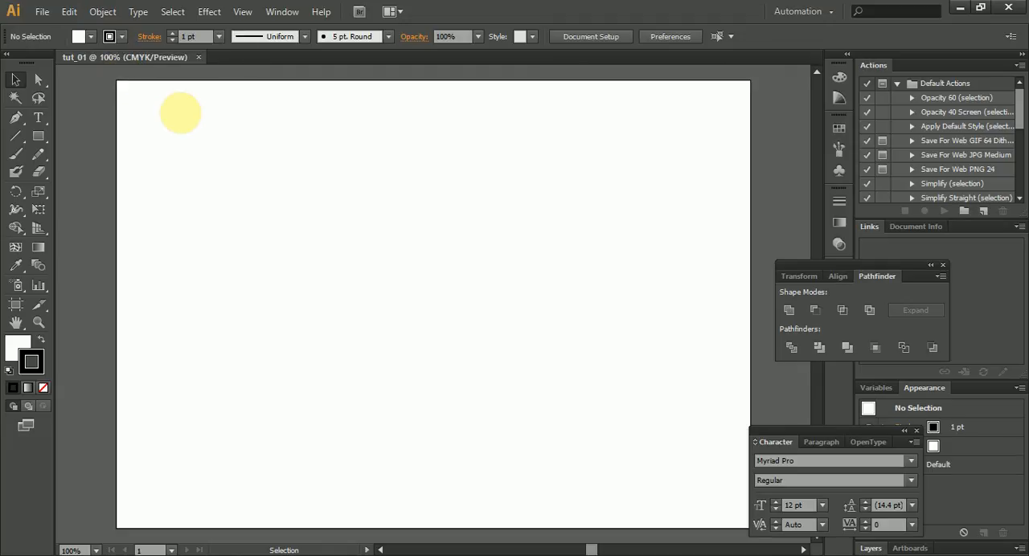
drag(180, 113, 400, 275)
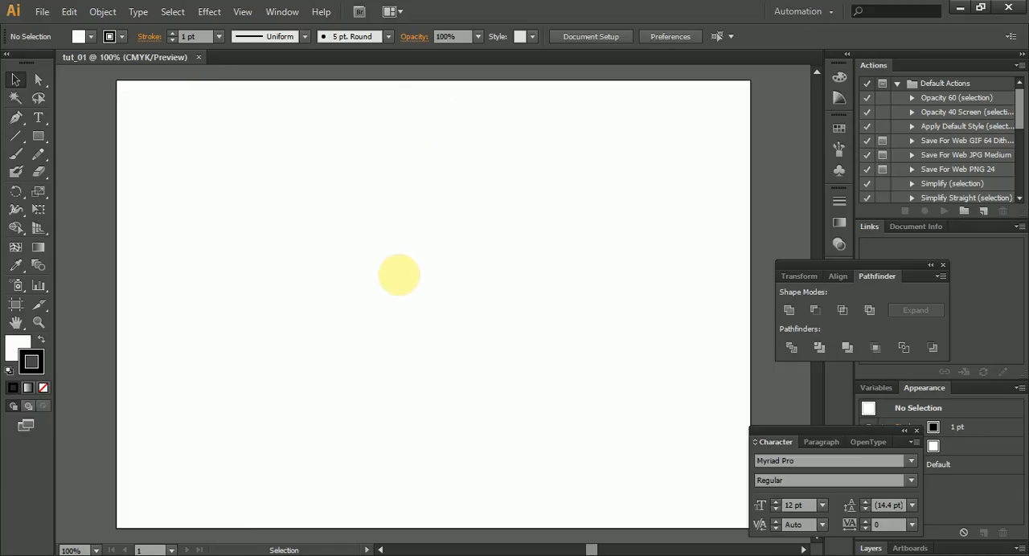
drag(398, 275, 424, 186)
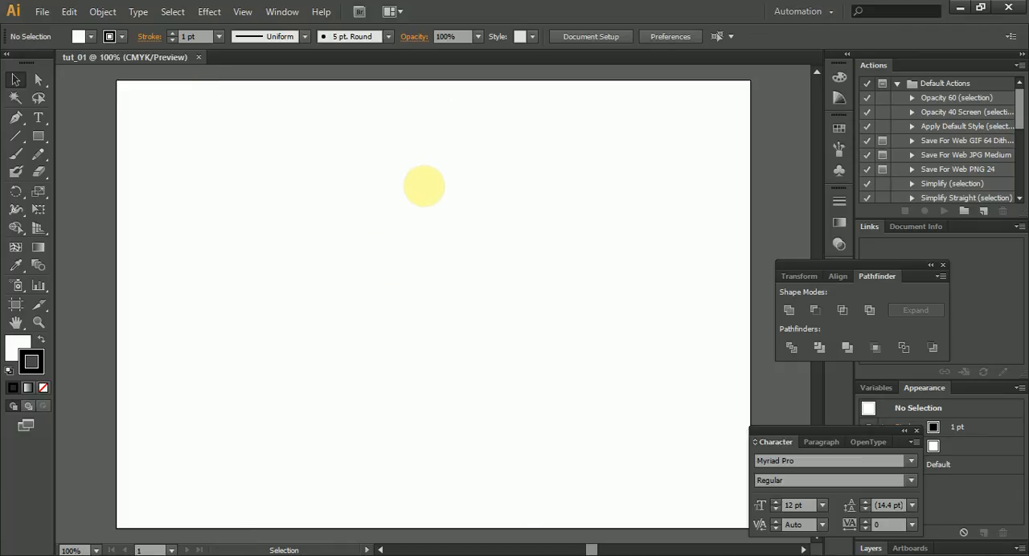
drag(424, 187, 416, 191)
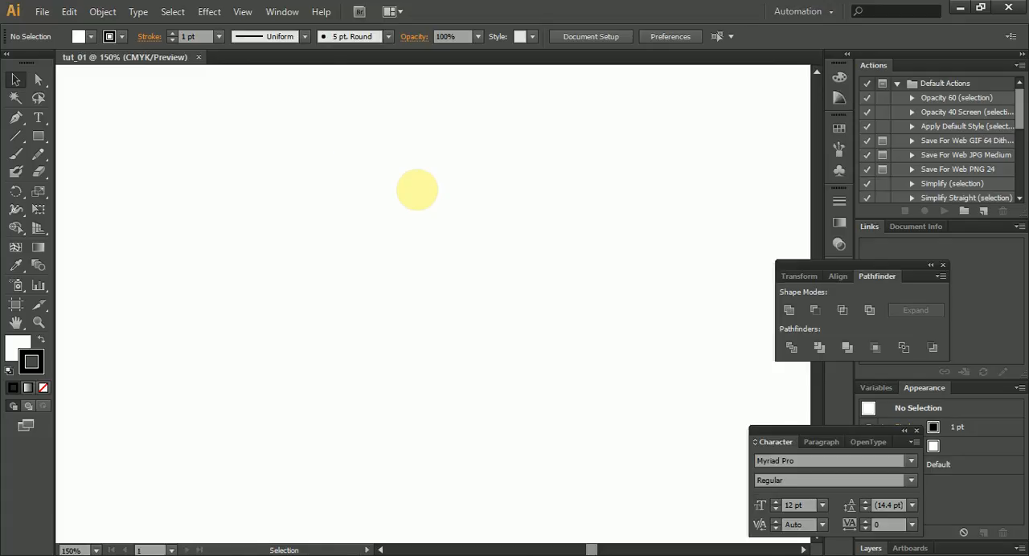
drag(416, 191, 115, 73)
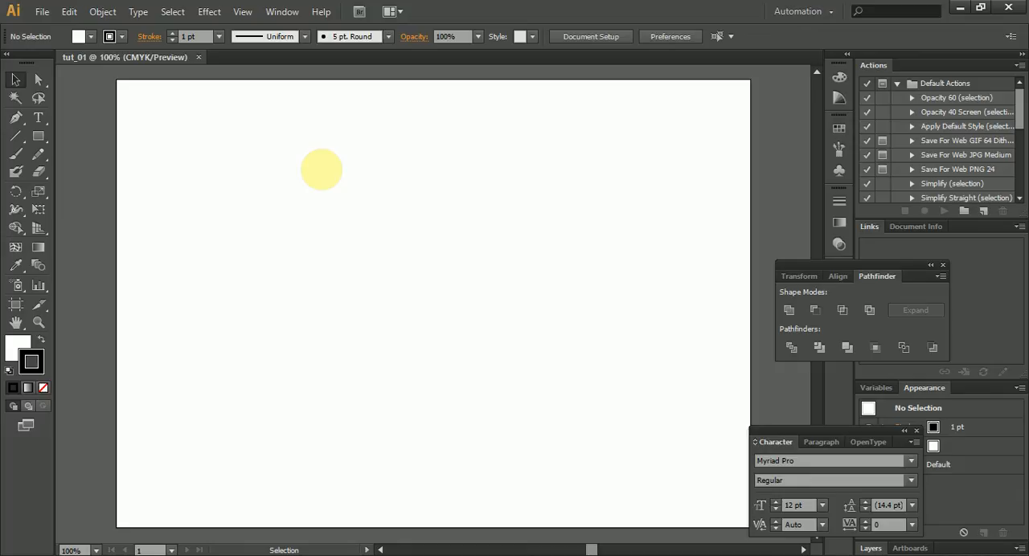
drag(321, 169, 205, 208)
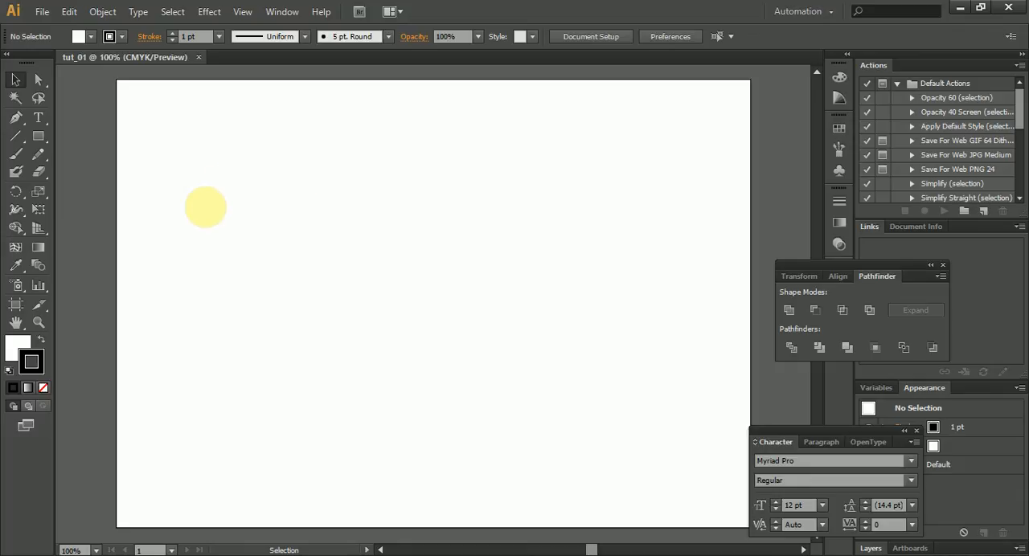
drag(205, 208, 369, 118)
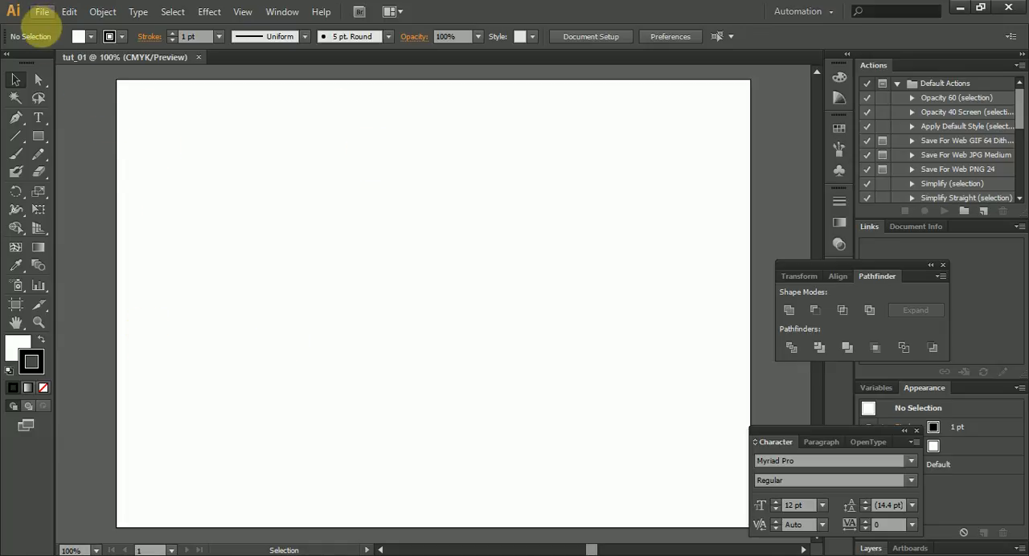
mouse_move(209, 12)
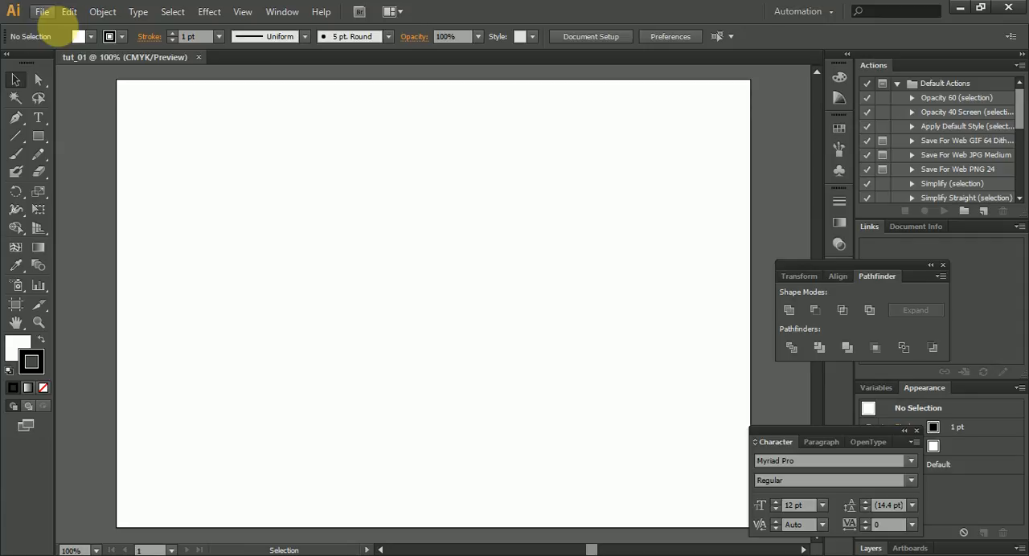
Open the Document Setup dialog from the File menu.
click(41, 12)
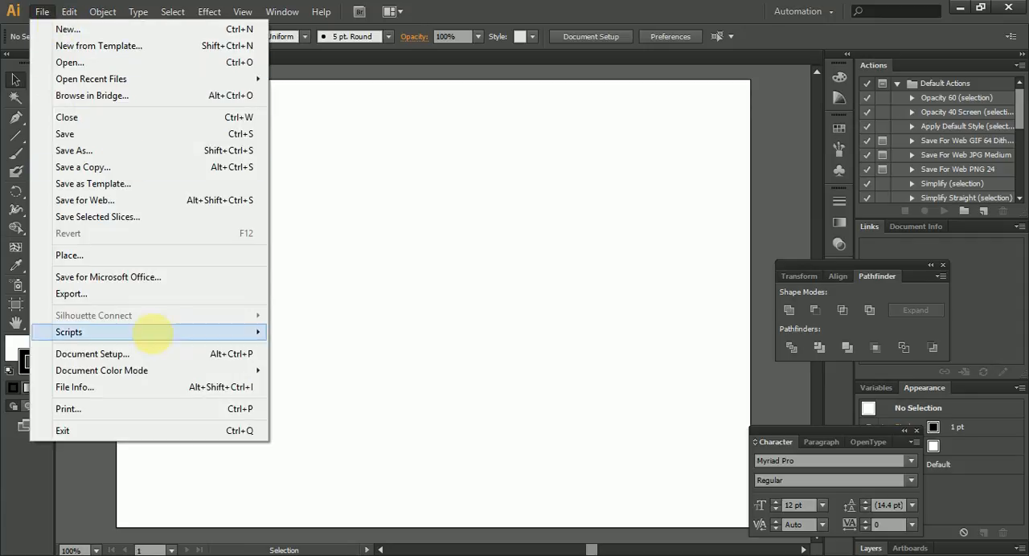
click(91, 354)
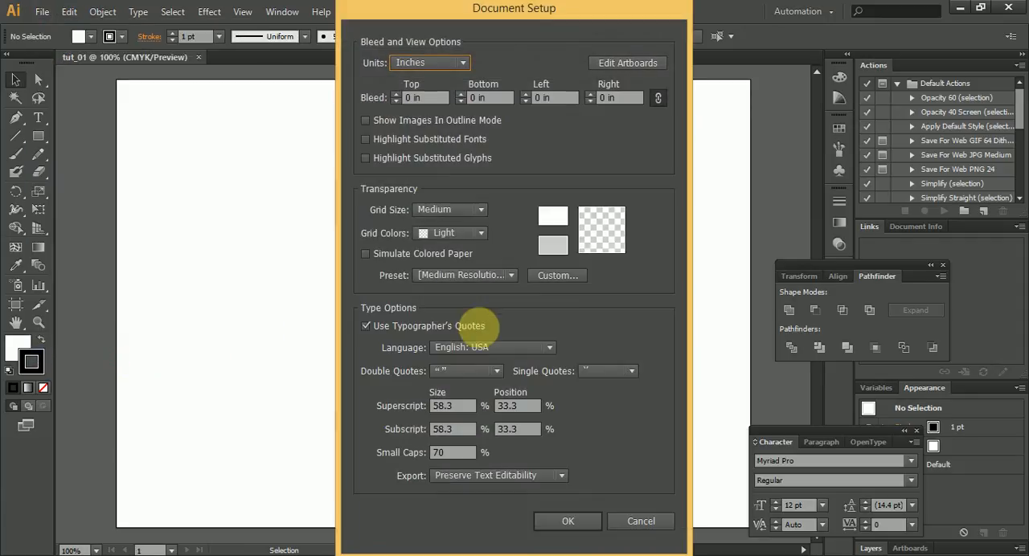
mouse_move(446, 187)
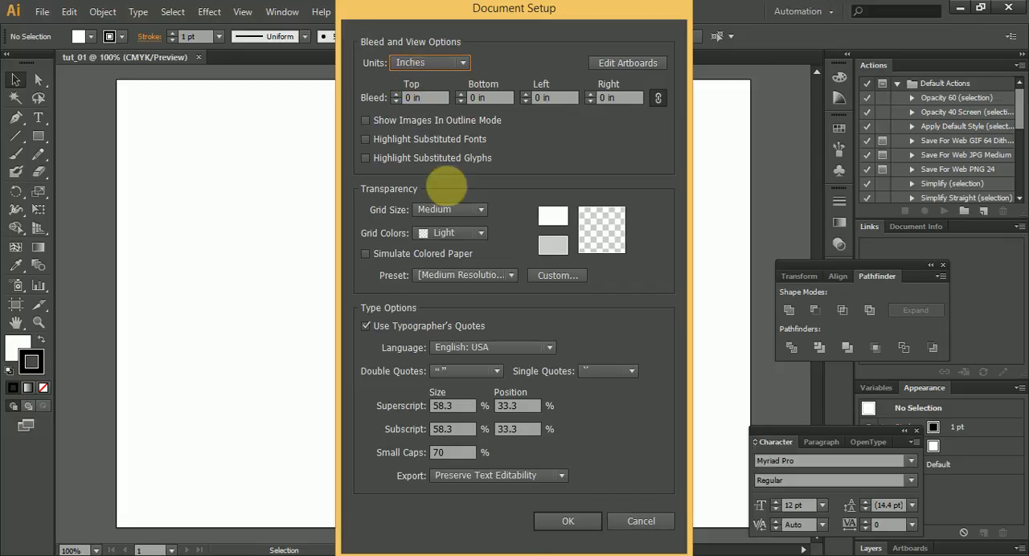
mouse_move(503, 155)
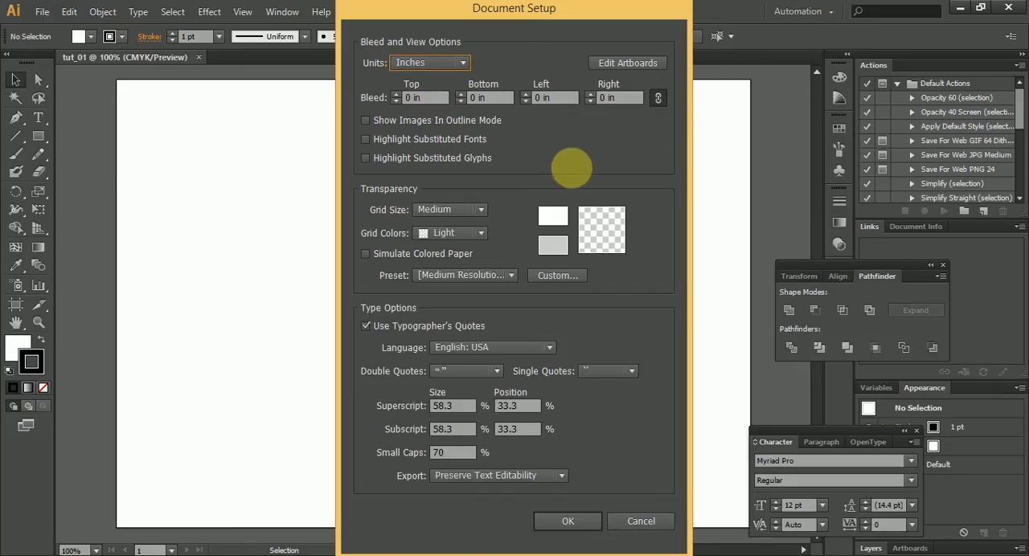
mouse_move(629, 62)
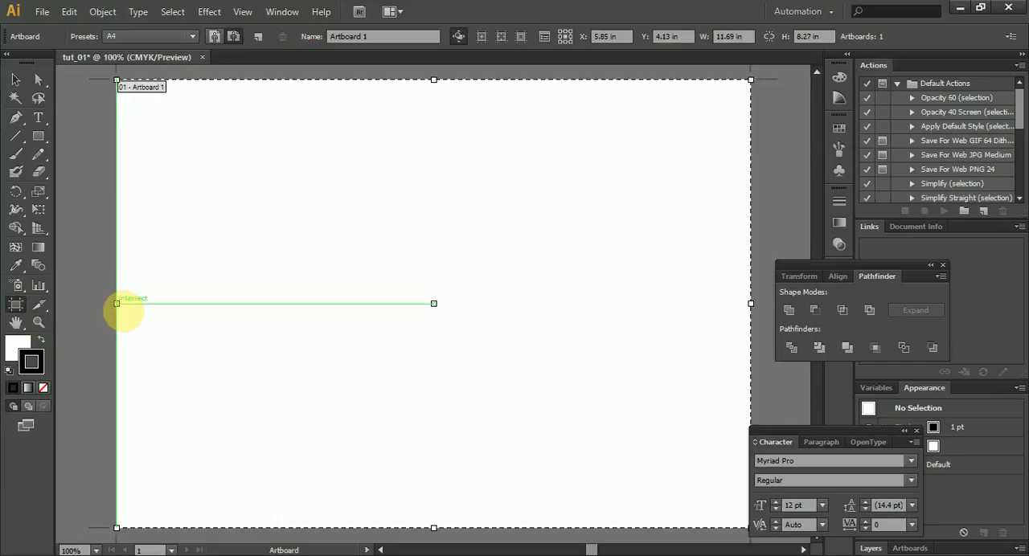
Drag the artboard edges inward until it measures 6.96 × 3 inches.
drag(116, 304, 237, 304)
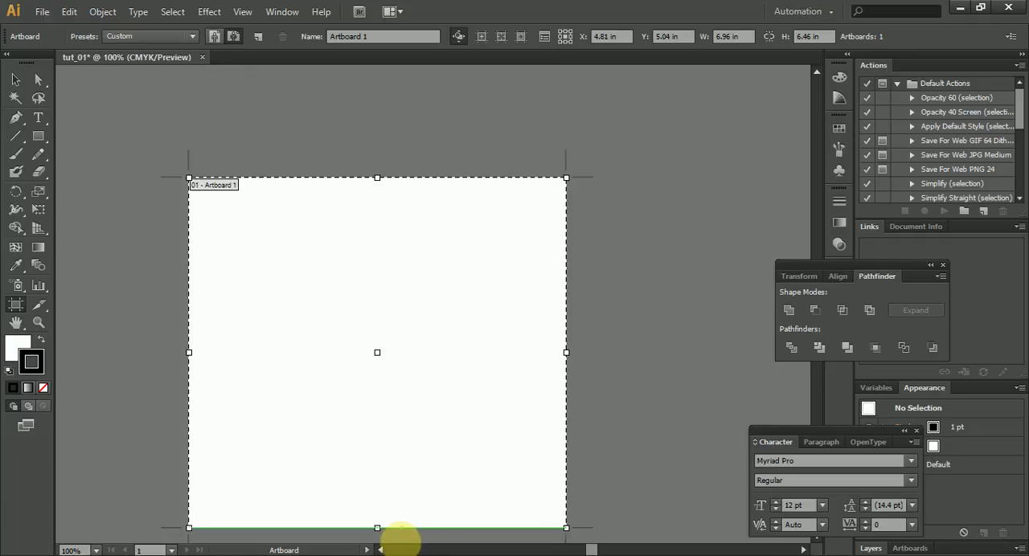
drag(378, 528, 378, 340)
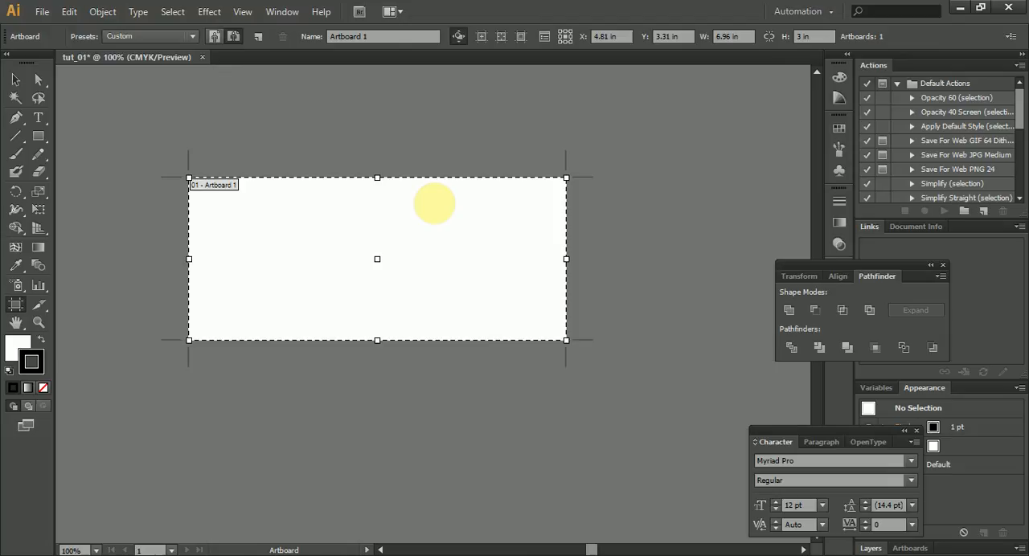
drag(435, 203, 444, 204)
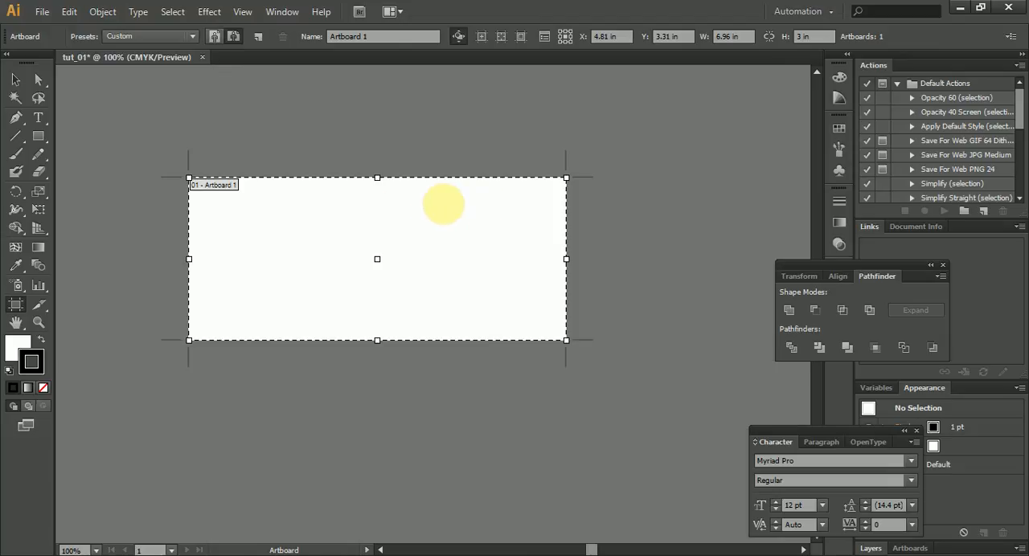
drag(443, 204, 463, 245)
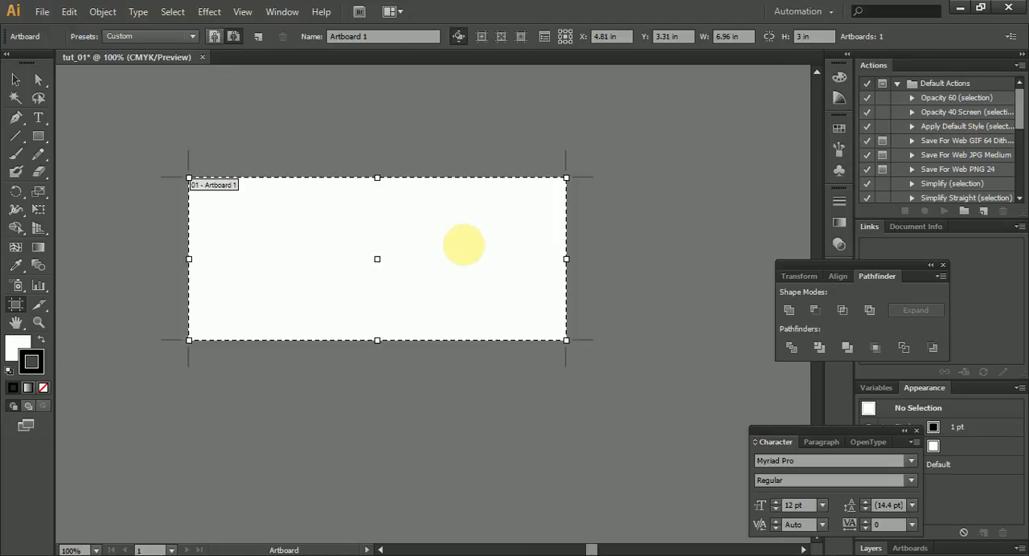
drag(464, 245, 343, 246)
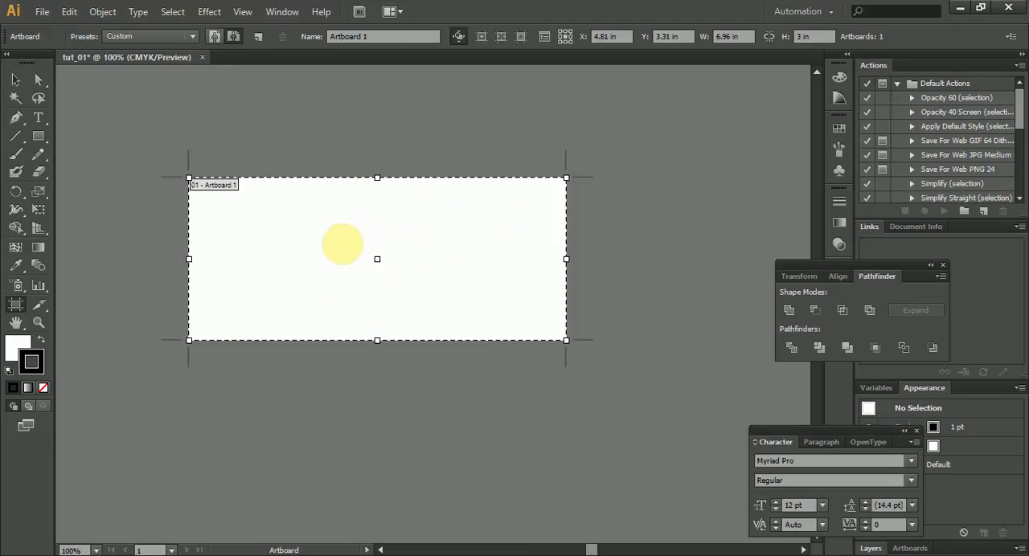
drag(343, 244, 502, 313)
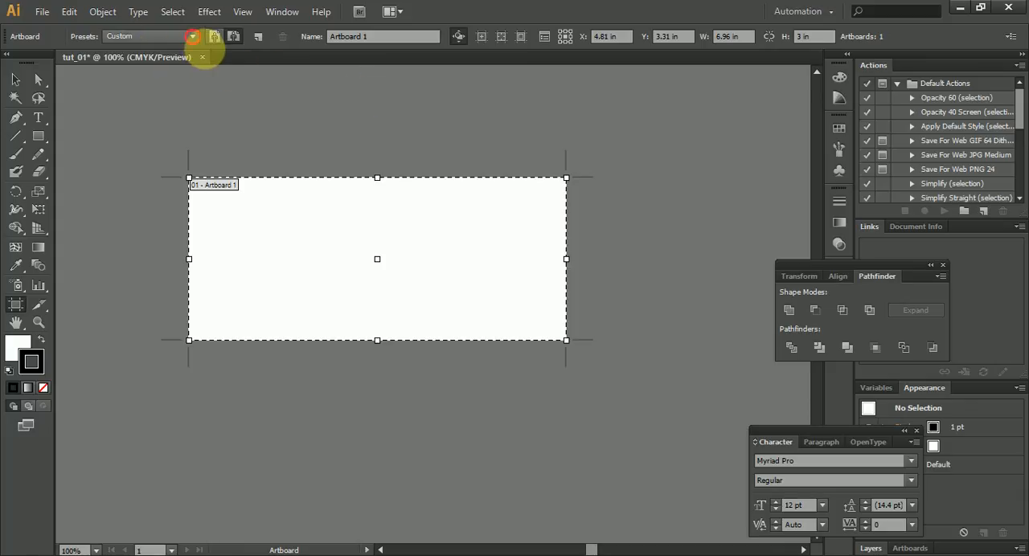
Turn on the artboard's center mark, cross hairs and video safe area display.
click(213, 36)
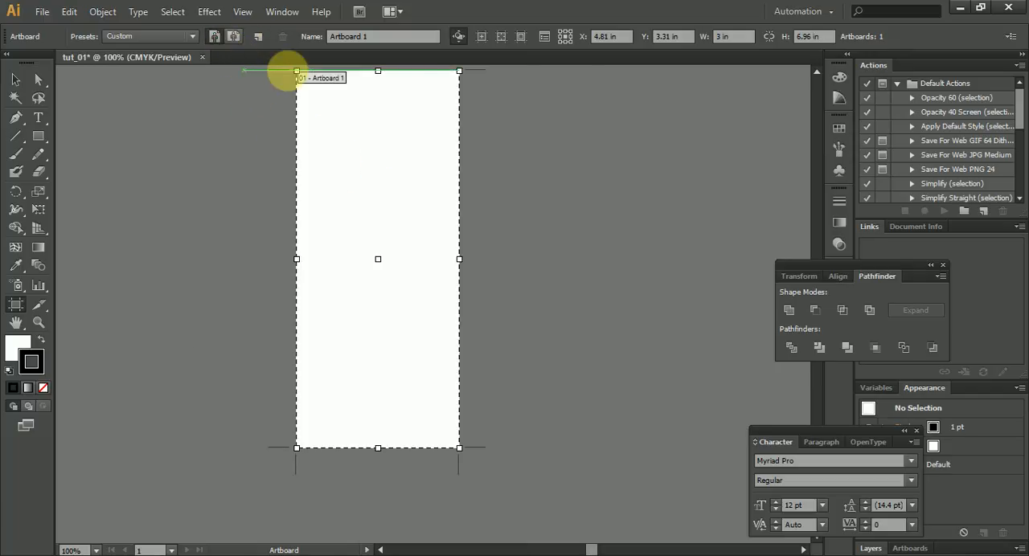
click(256, 36)
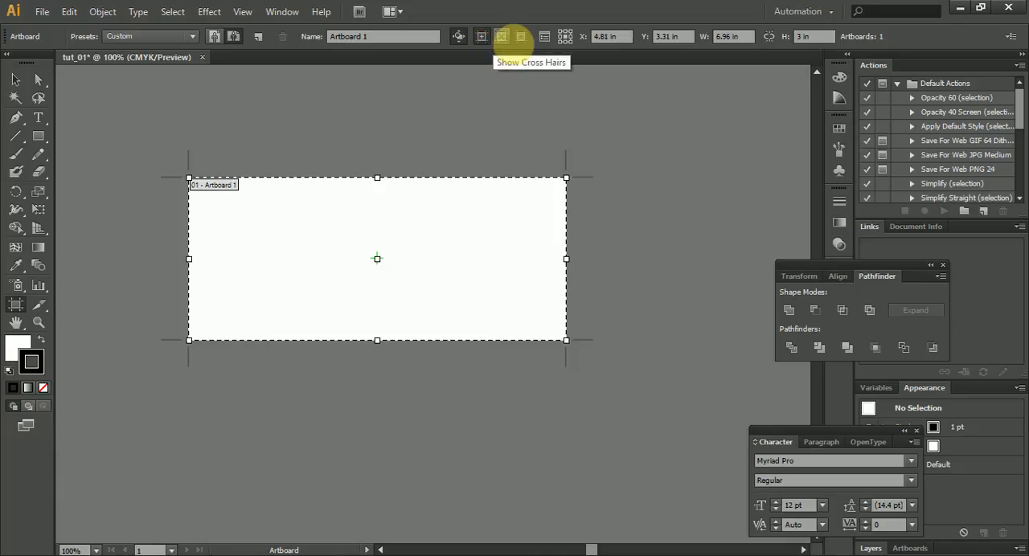
click(501, 37)
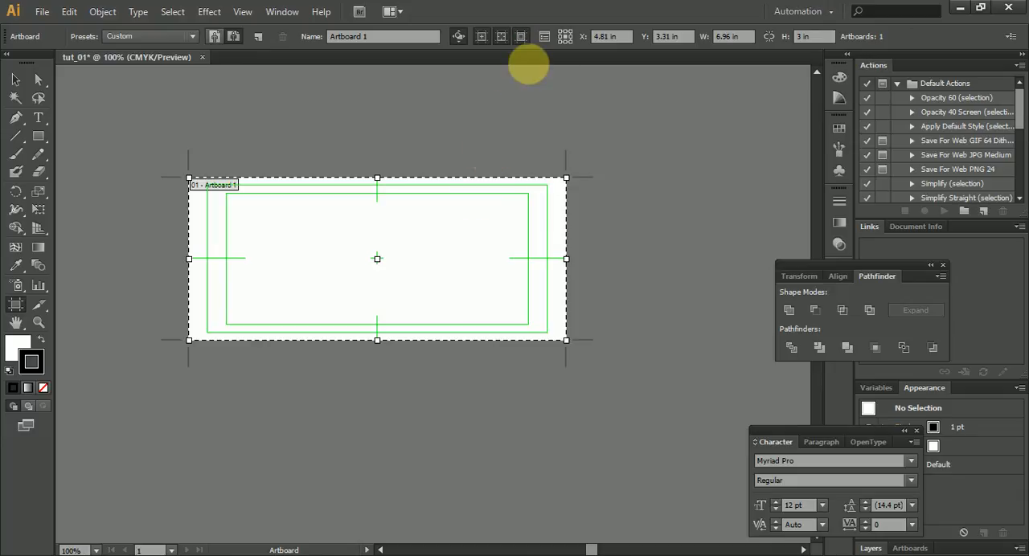
mouse_move(521, 37)
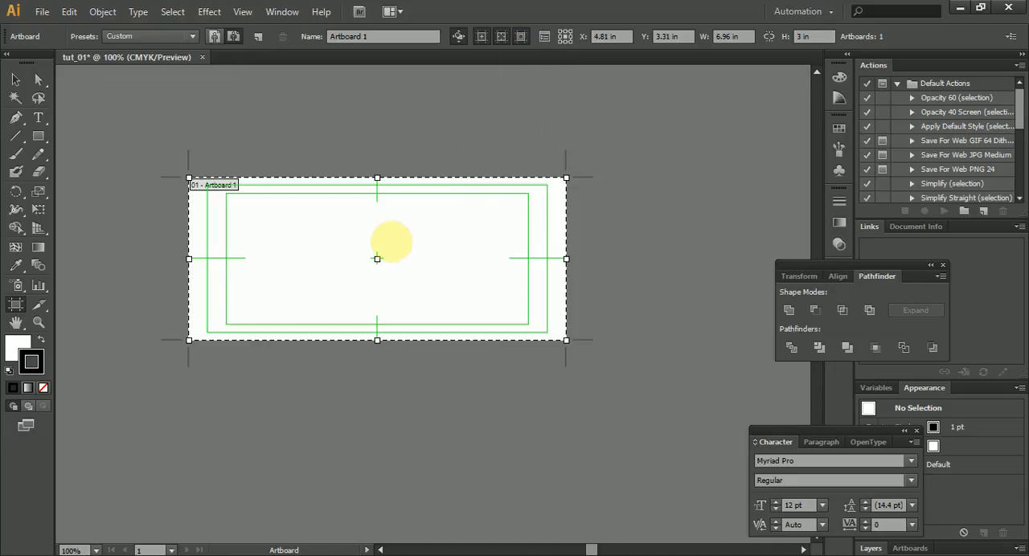
drag(393, 241, 393, 299)
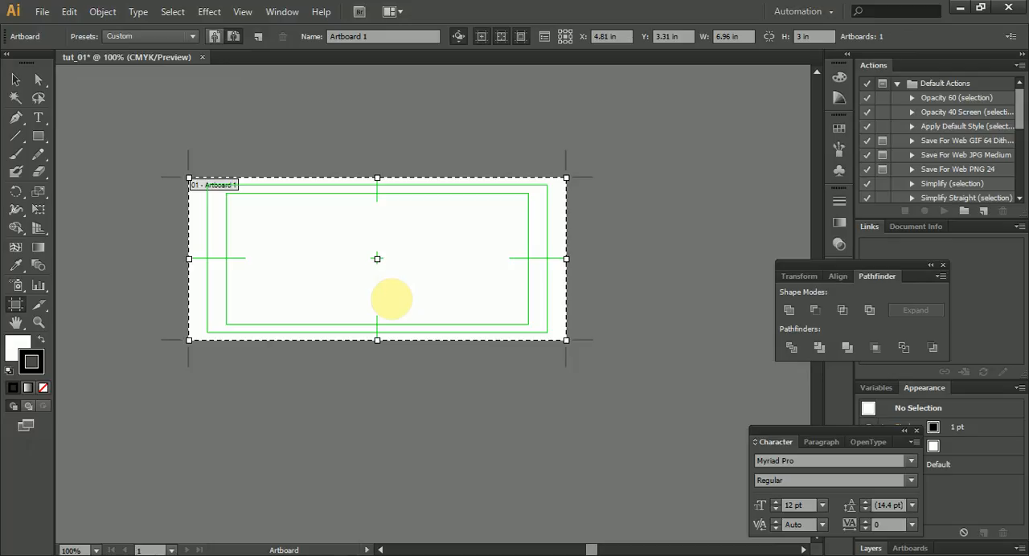
drag(392, 299, 522, 229)
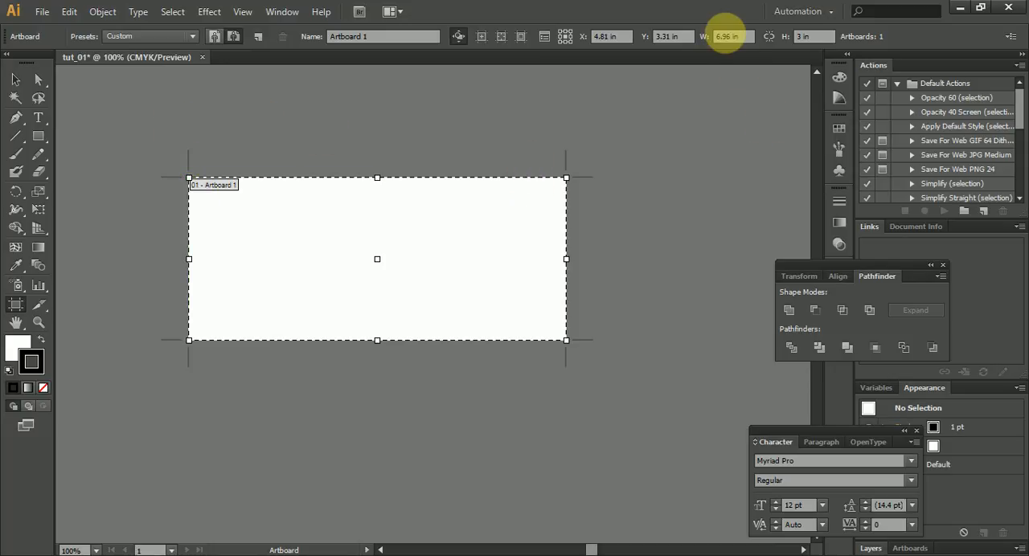
Enter width 6 in, lock proportions, then width 12 in for a 12 × 6 in artboard.
click(727, 36)
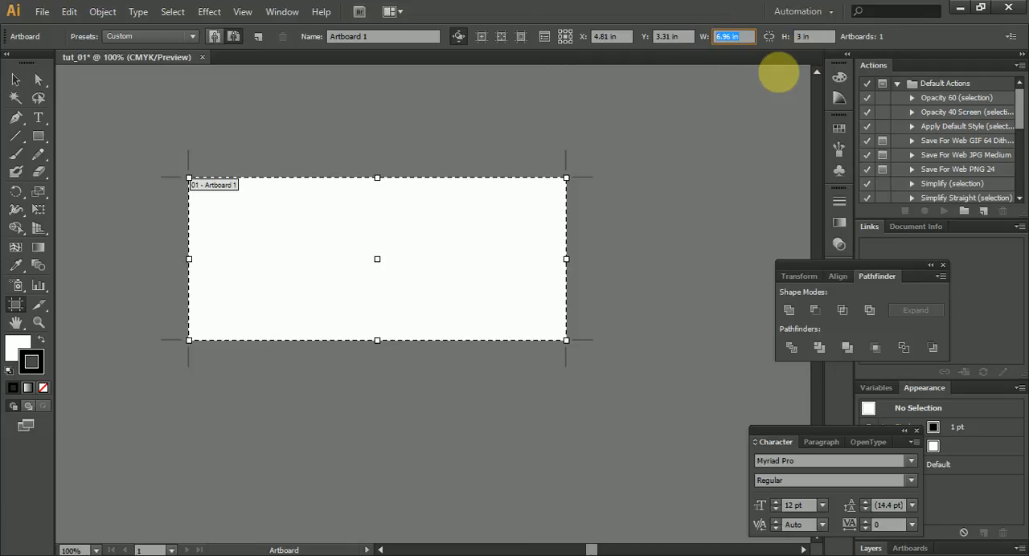
mouse_move(769, 37)
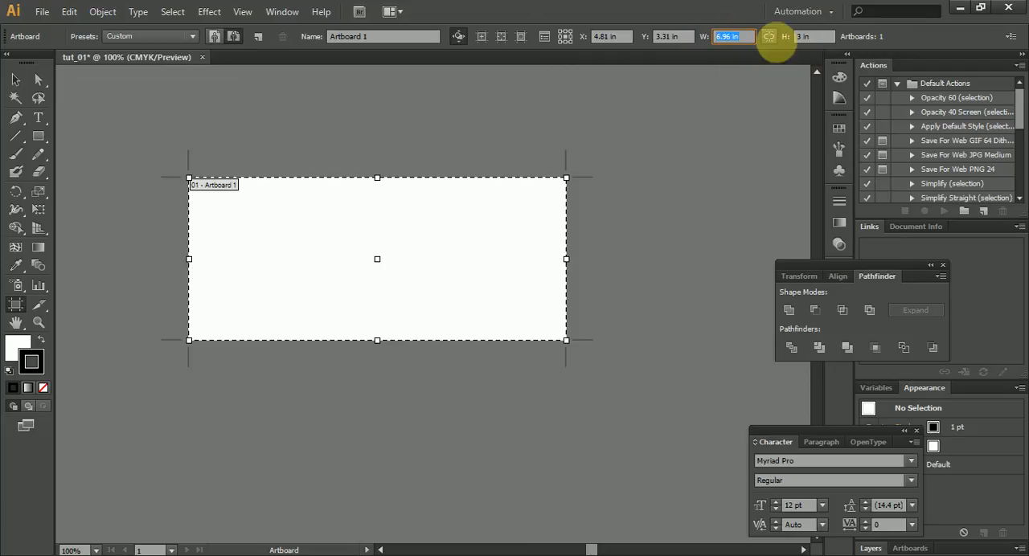
mouse_move(768, 36)
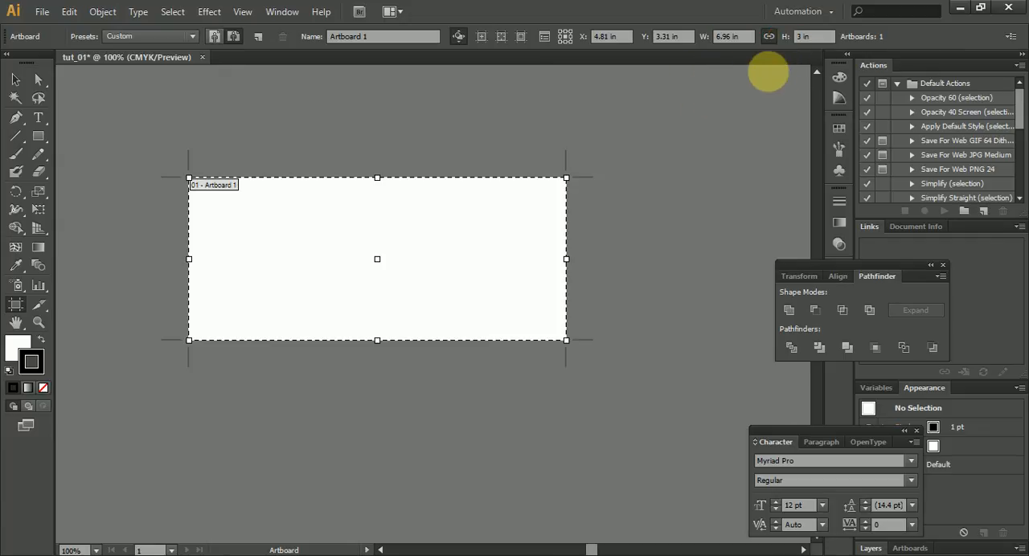
click(730, 36)
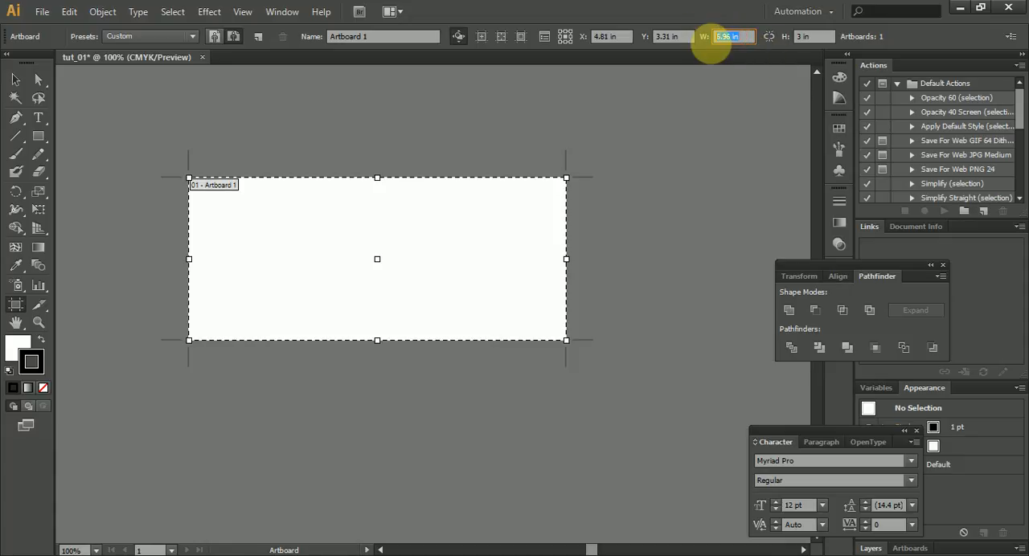
text(6)
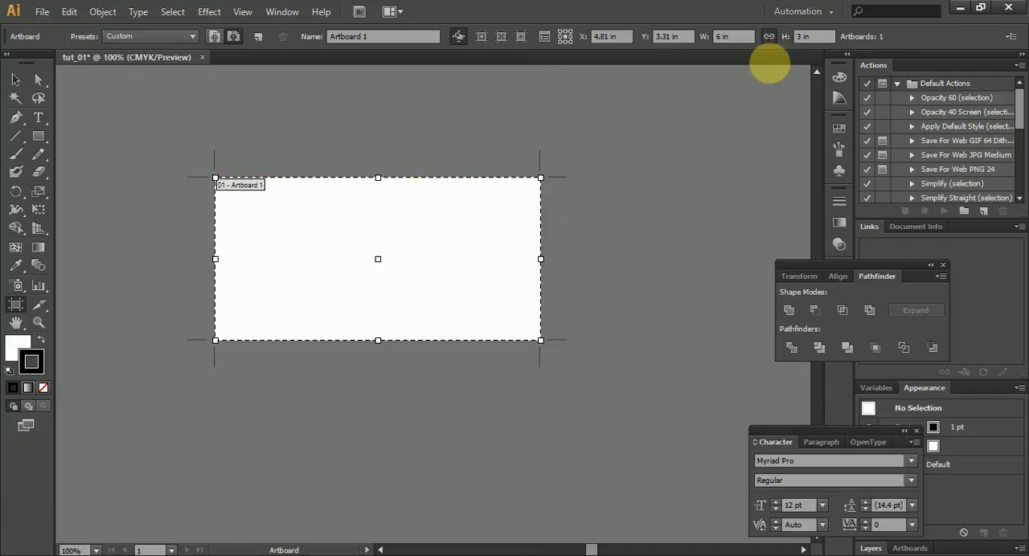
click(732, 36)
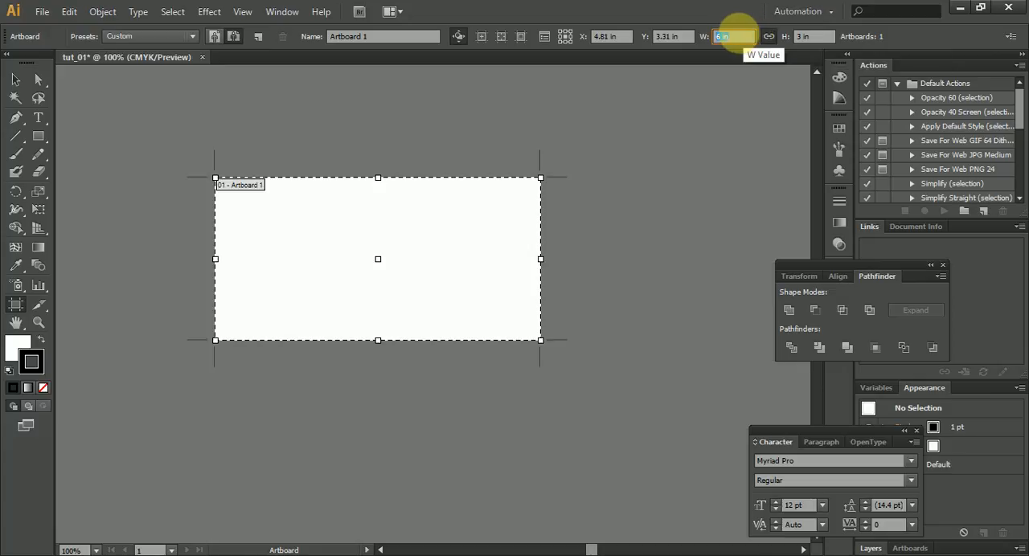
text(12 in)
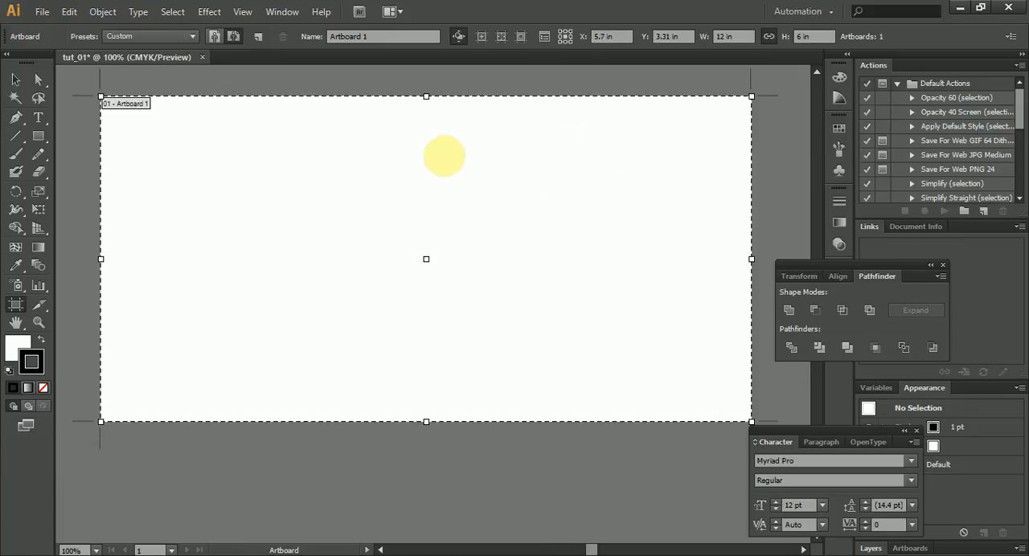
drag(444, 155, 404, 120)
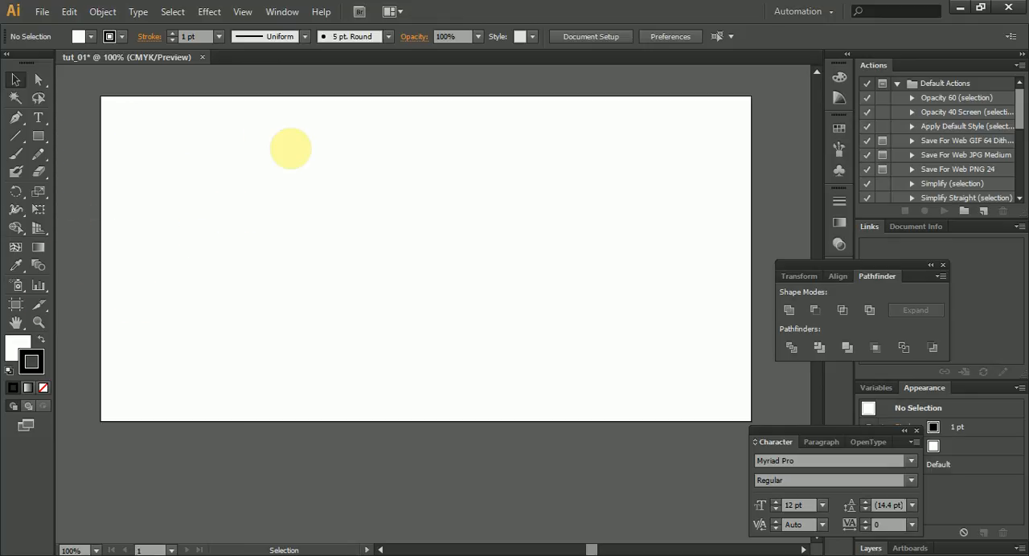
Leave artboard editing mode and return to normal selection.
drag(291, 149, 271, 97)
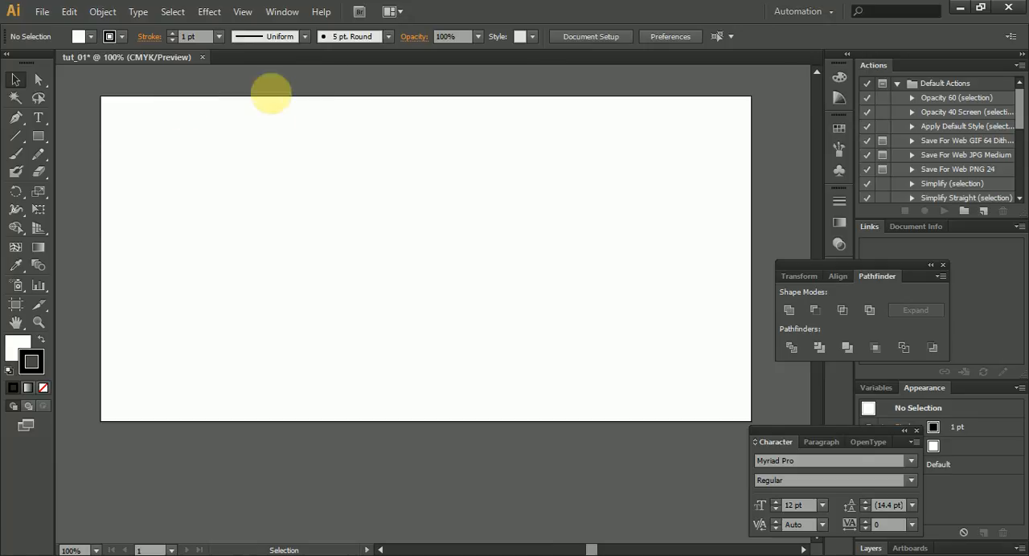
mouse_move(300, 63)
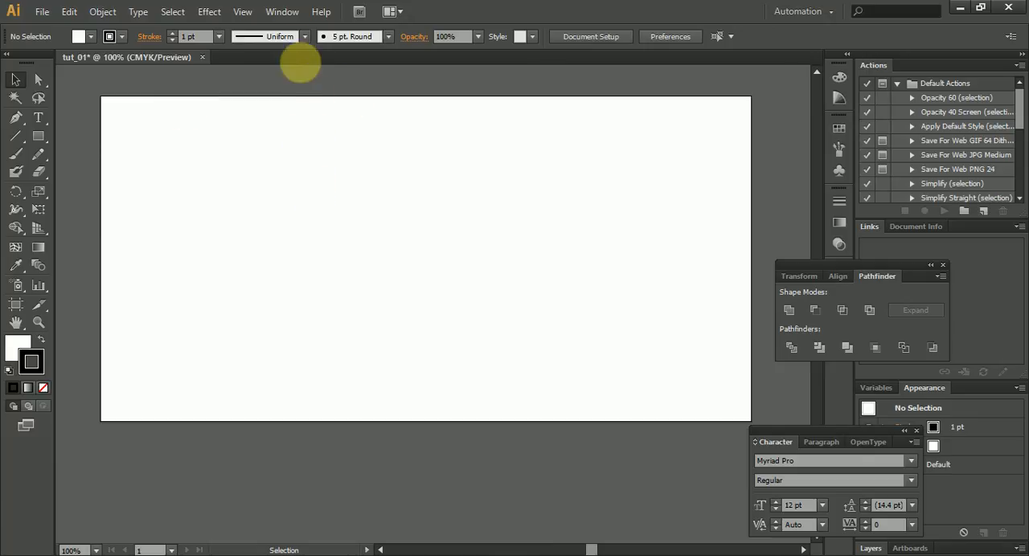
click(282, 12)
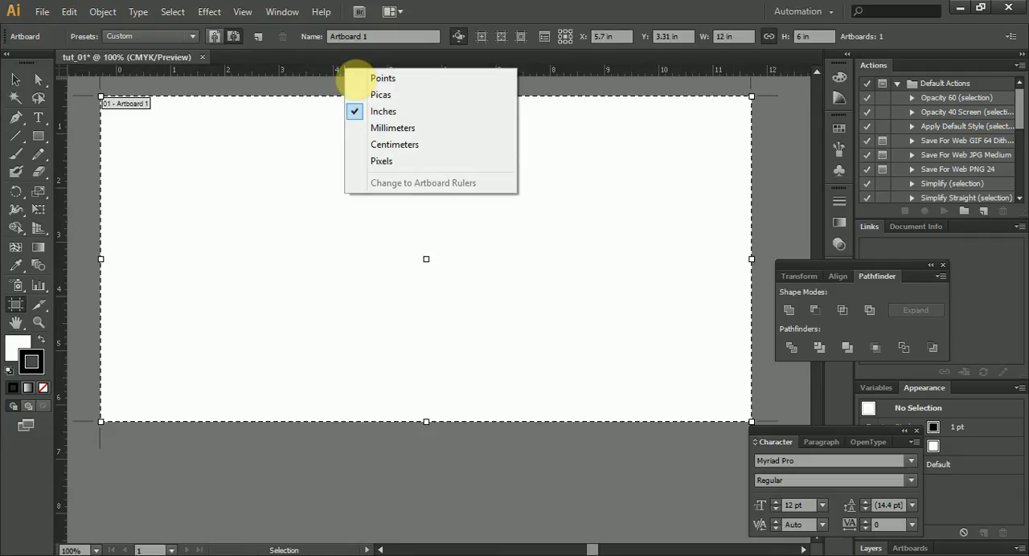
mouse_move(381, 95)
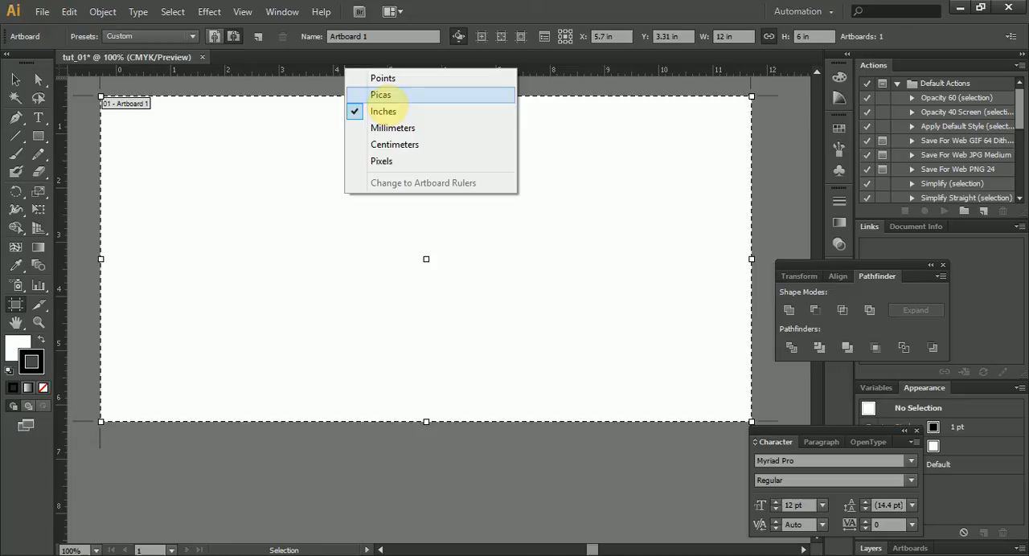
mouse_move(395, 144)
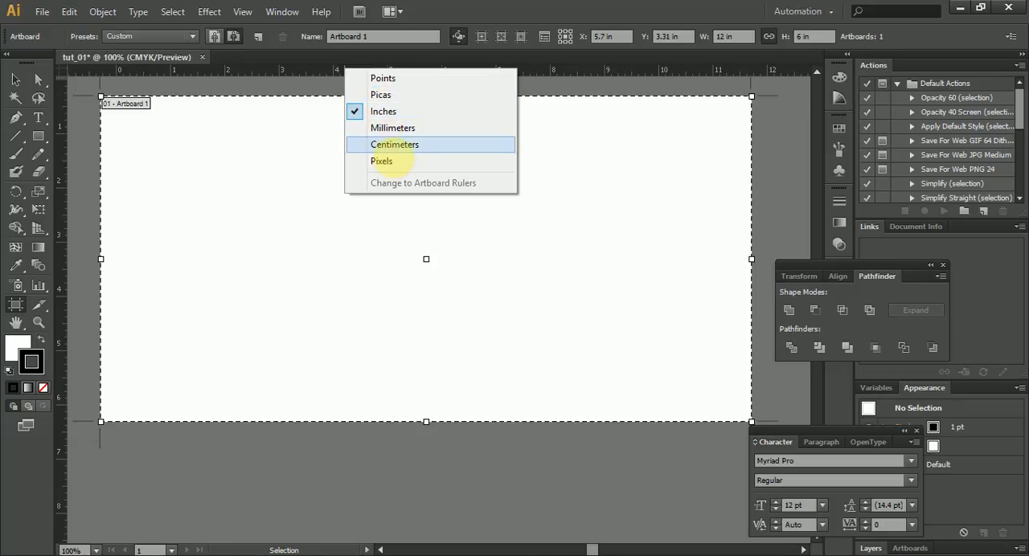
Switch ruler units to millimetres, then to pixels, so the artboard reads 864 × 432 px.
click(393, 128)
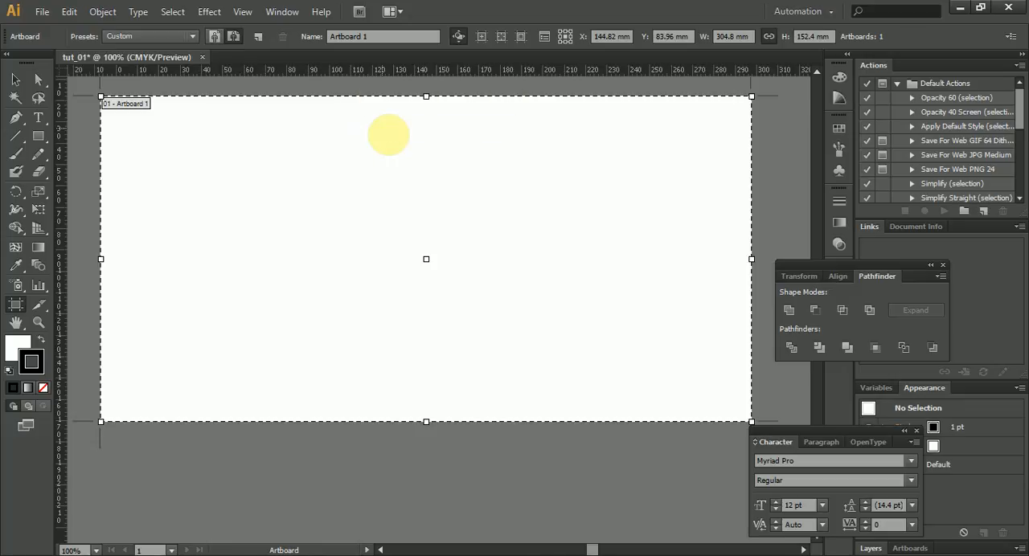
drag(388, 134, 277, 115)
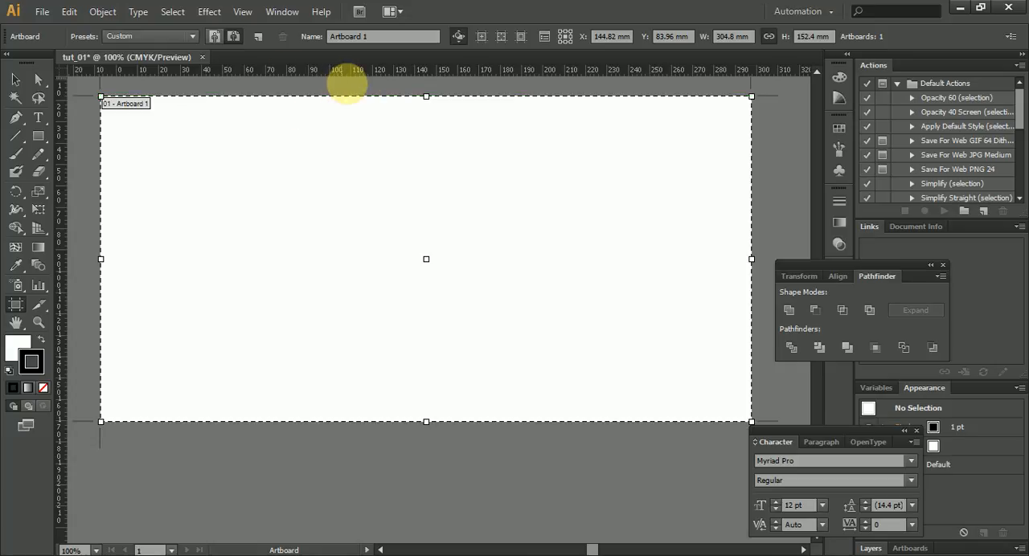
right_click(338, 80)
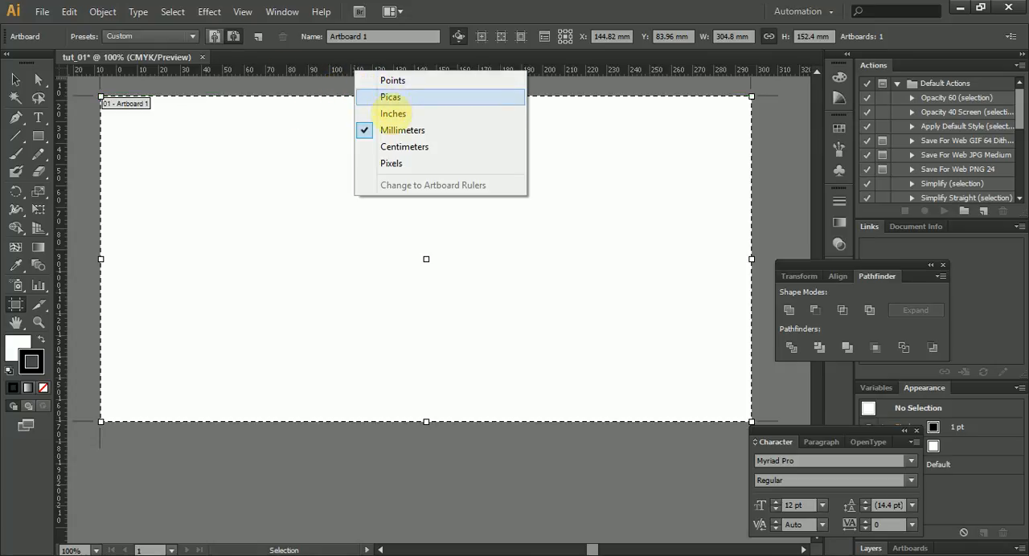
click(391, 164)
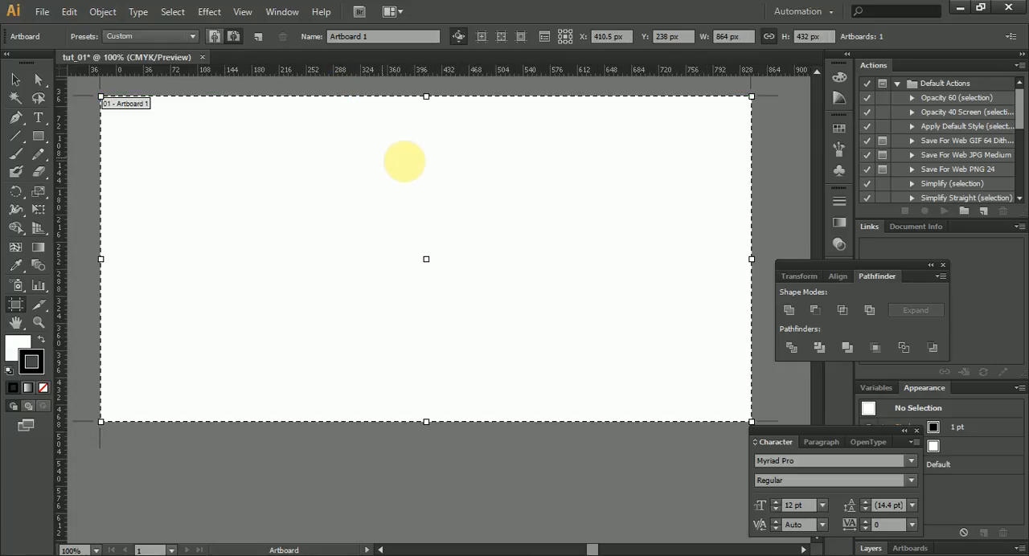
drag(405, 161, 386, 131)
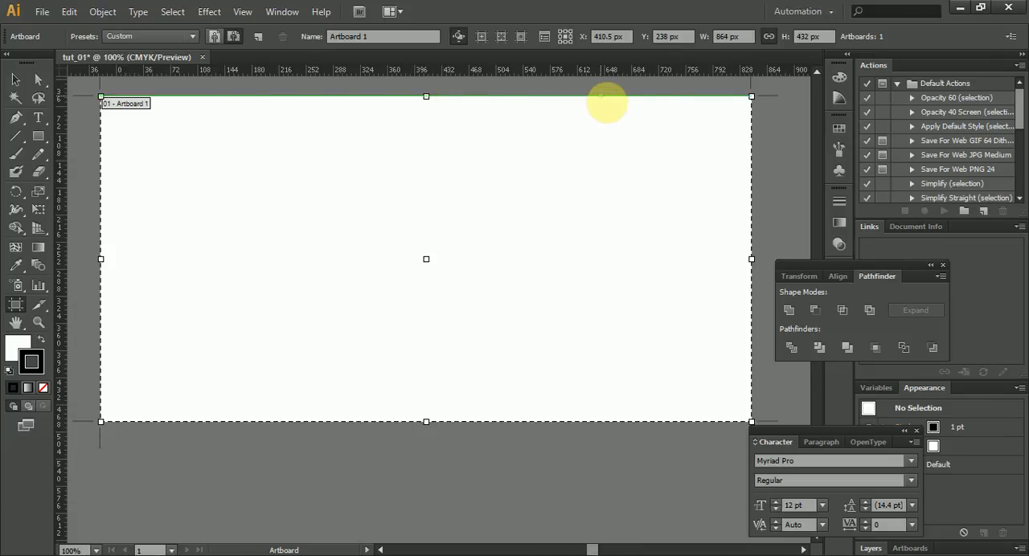
Set the artboard width to 800 px and zoom until the 800 × 400 artboard fills the window.
click(730, 37)
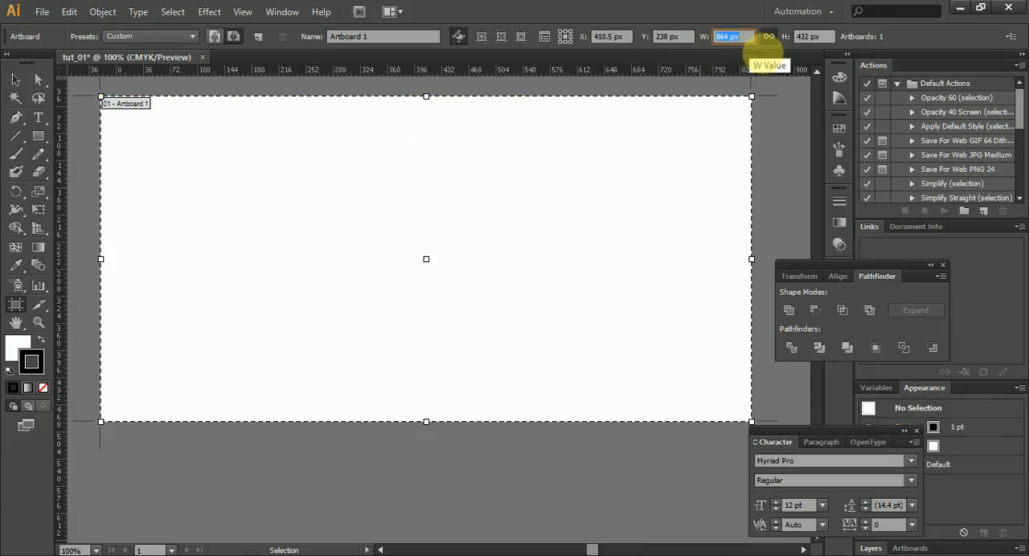
text(800)
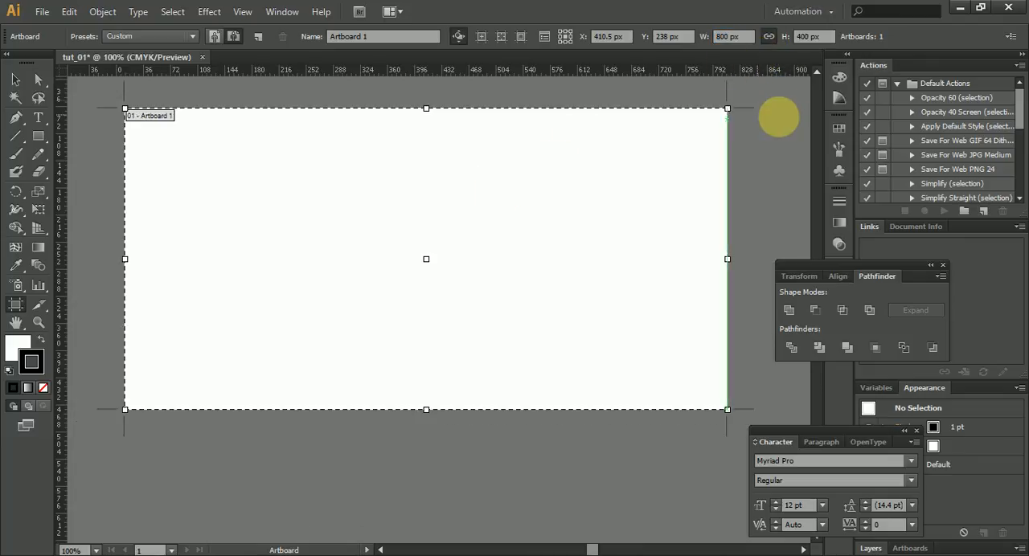
drag(779, 119, 638, 338)
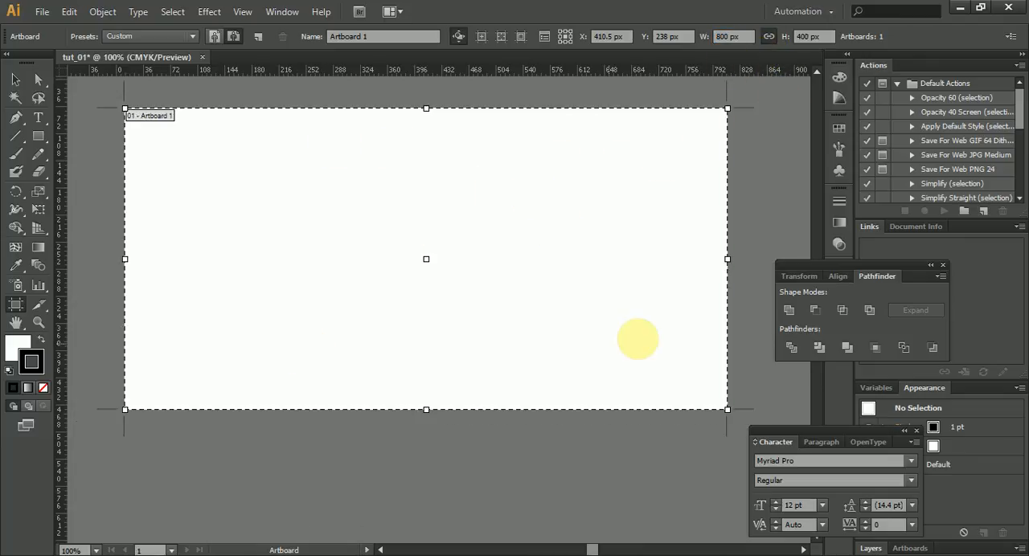
drag(637, 338, 525, 183)
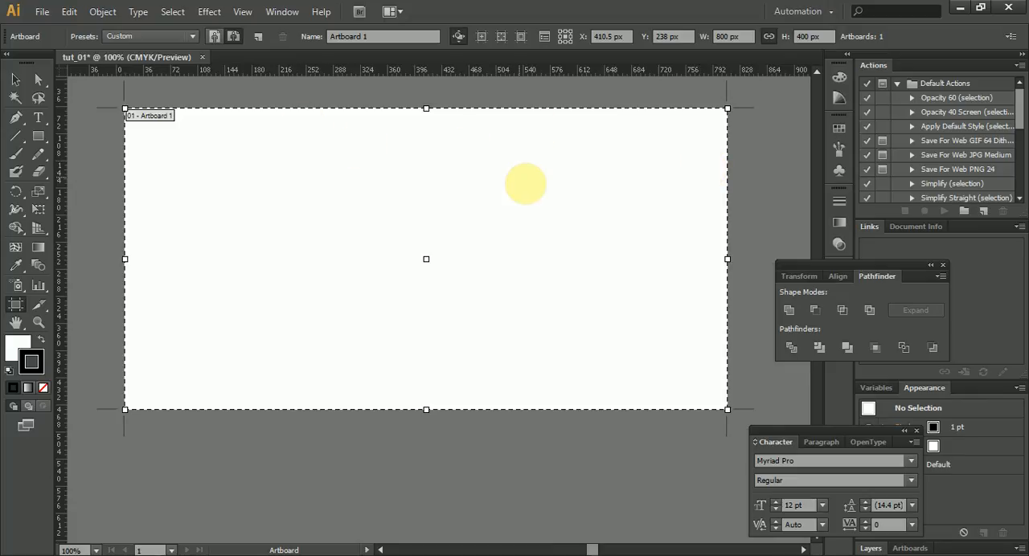
drag(526, 184, 466, 192)
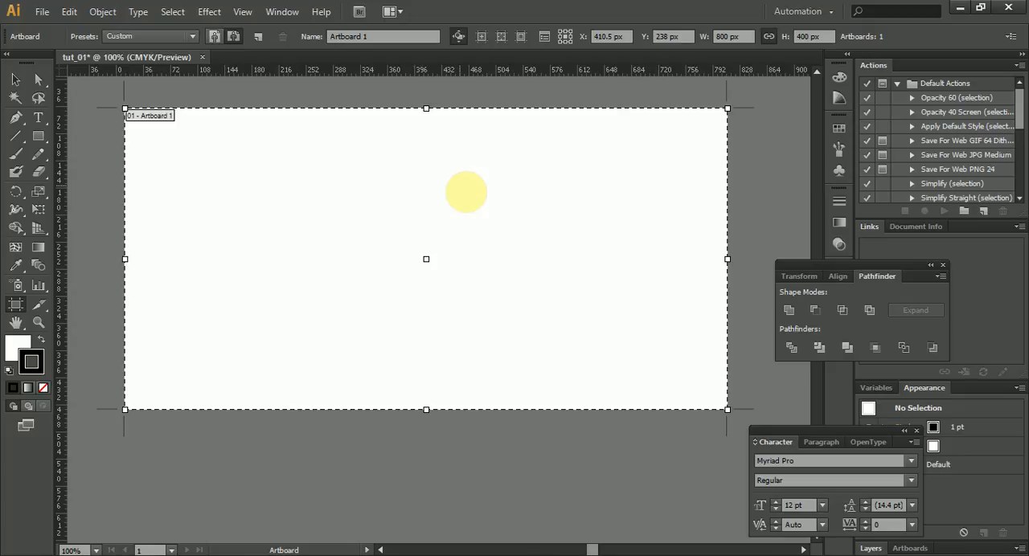
drag(467, 193, 471, 197)
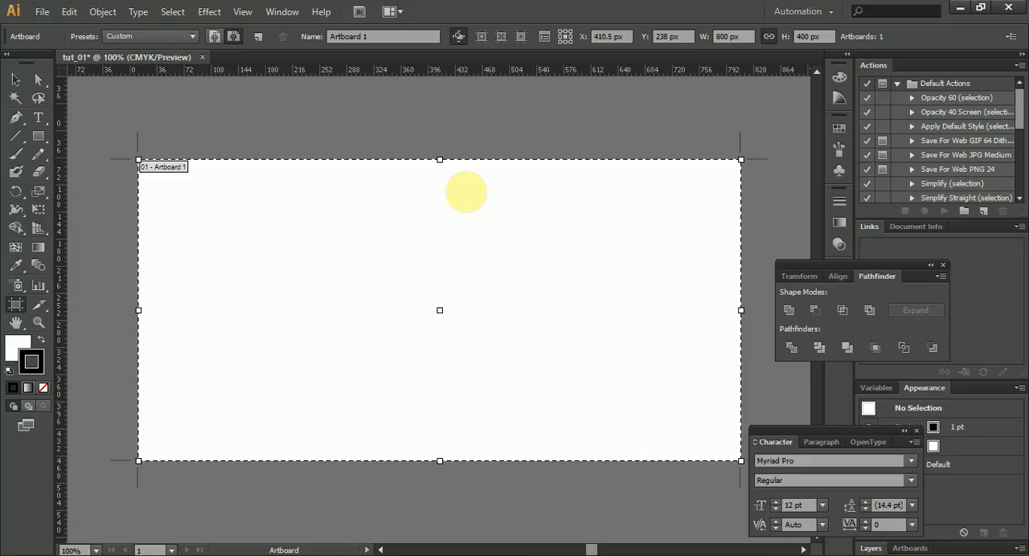
drag(465, 192, 322, 255)
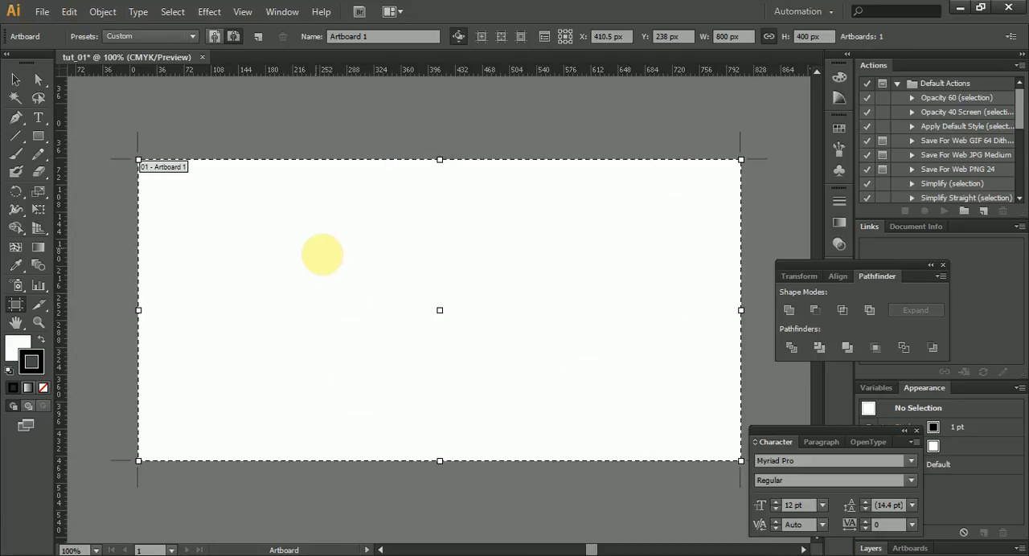
drag(321, 255, 785, 211)
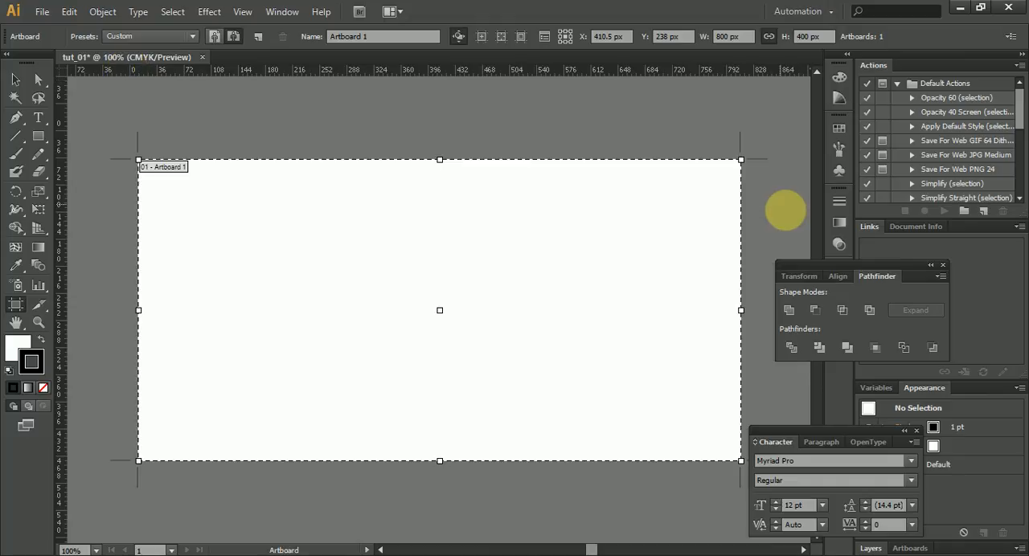
drag(786, 211, 558, 378)
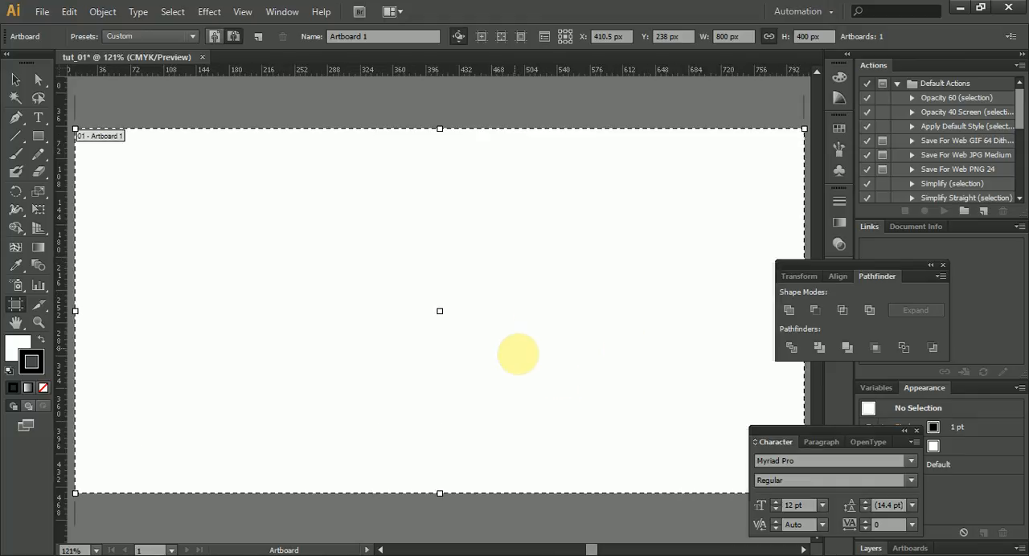
drag(517, 354, 87, 223)
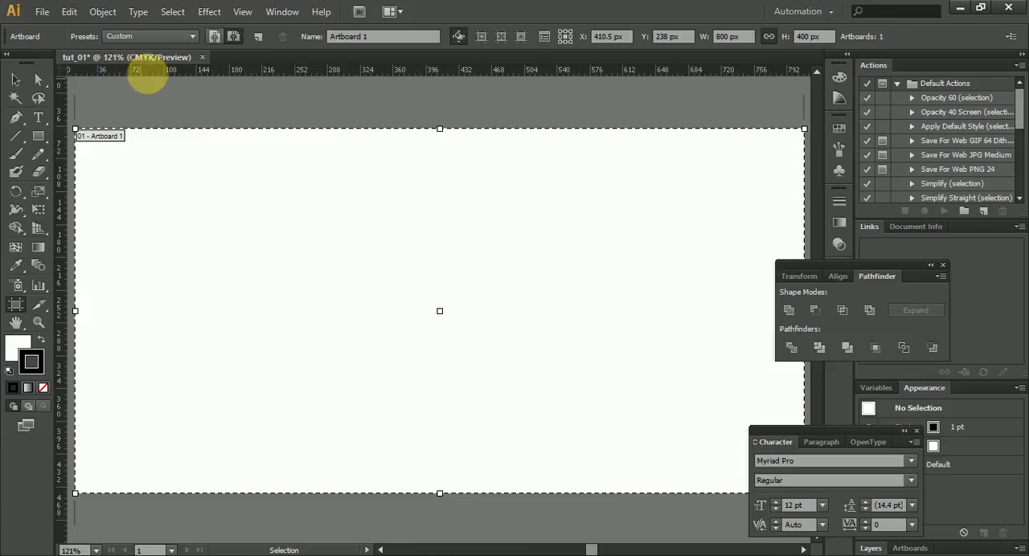
mouse_move(69, 84)
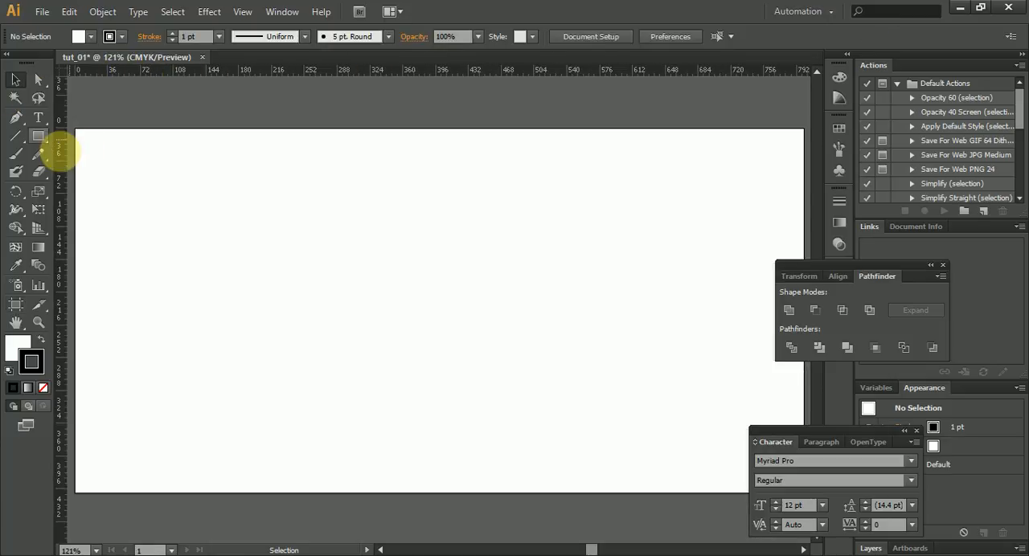
Draw a wide rectangle near the upper left, filled black with no stroke.
drag(177, 177, 311, 275)
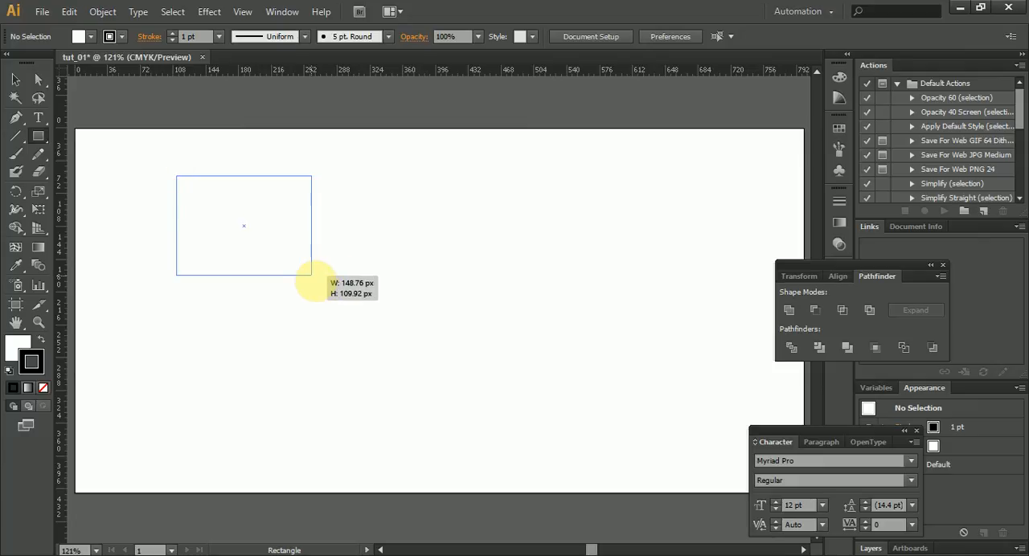
drag(313, 283, 482, 287)
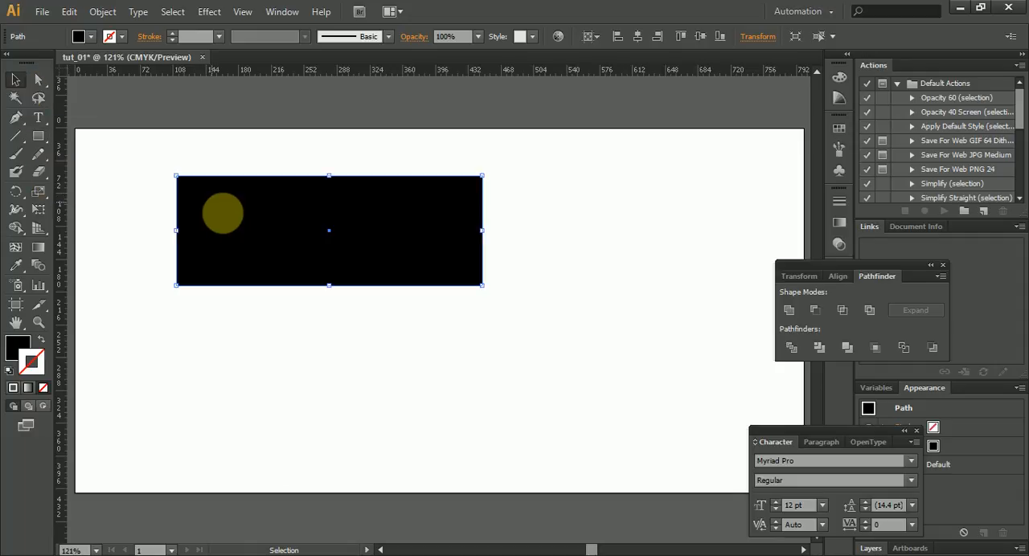
drag(223, 213, 202, 185)
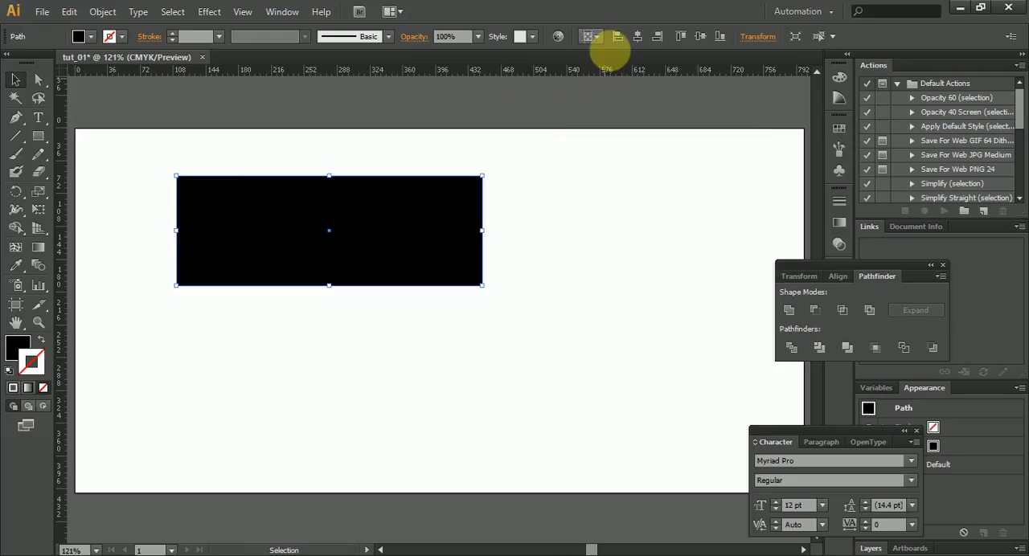
click(590, 36)
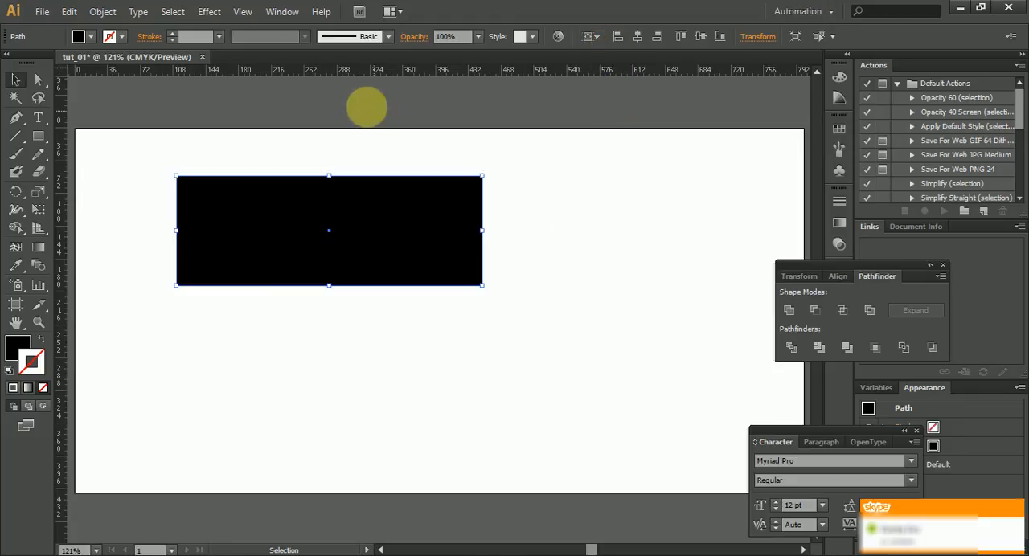
Open the Align panel from the Window menu for the selected rectangle.
click(282, 11)
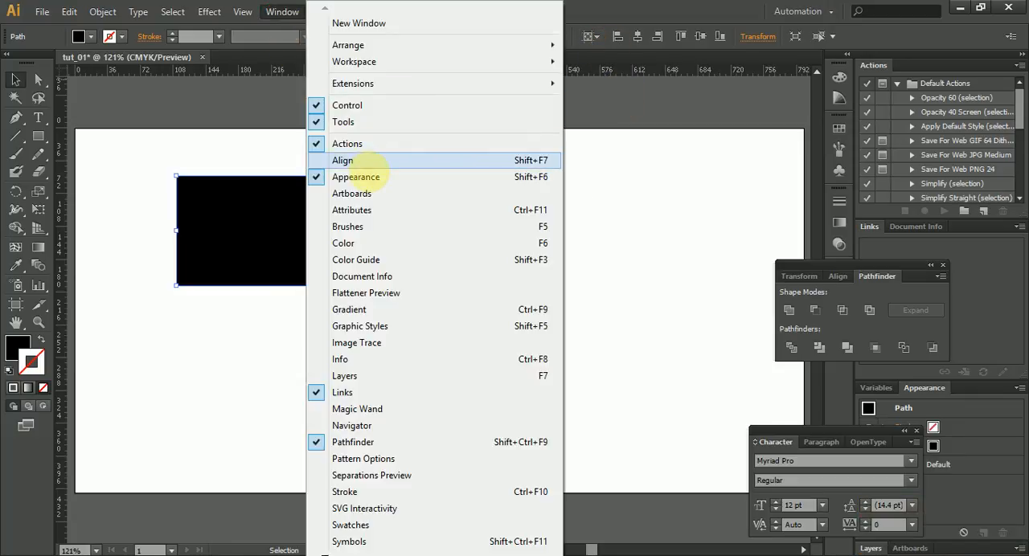
click(343, 160)
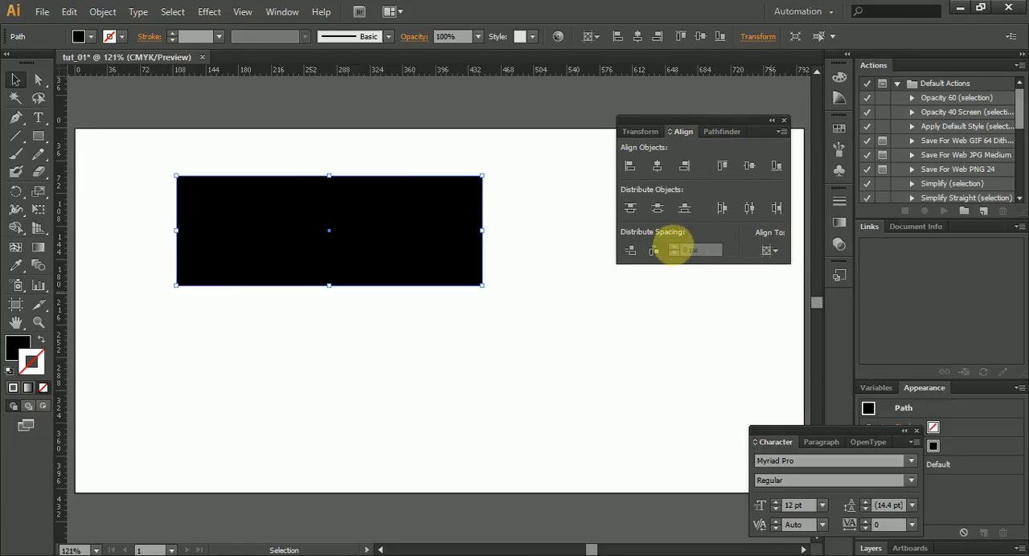
click(776, 250)
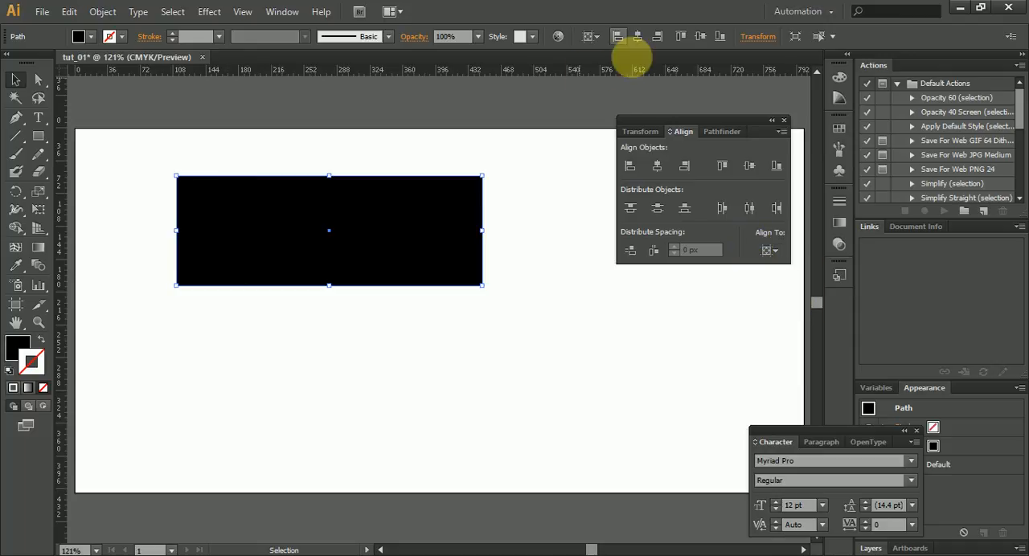
mouse_move(638, 36)
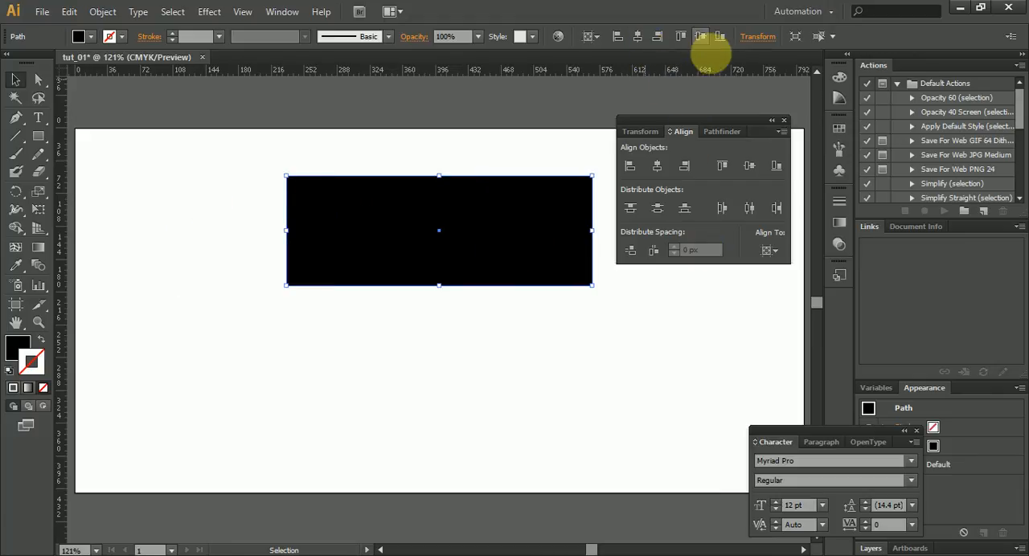
mouse_move(701, 36)
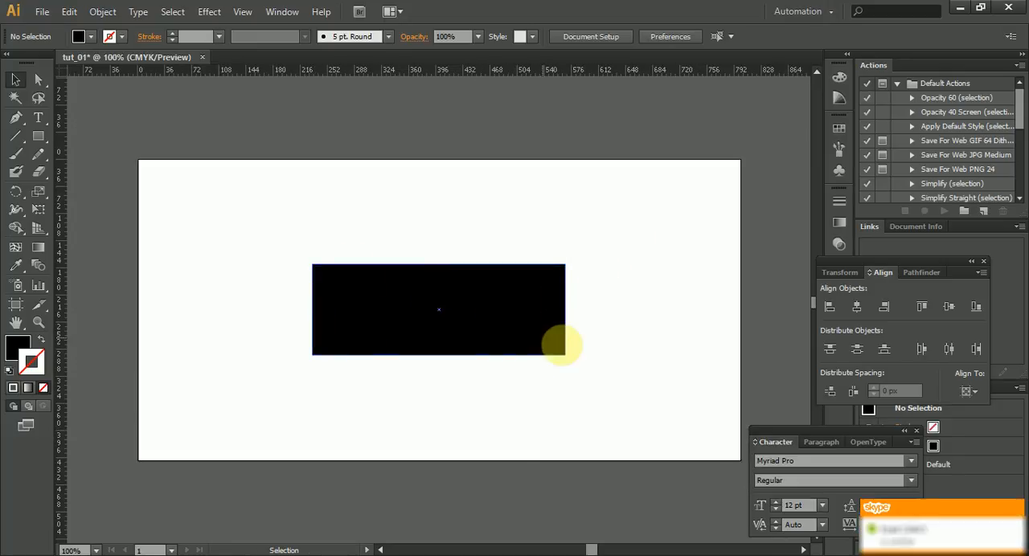
mouse_move(325, 348)
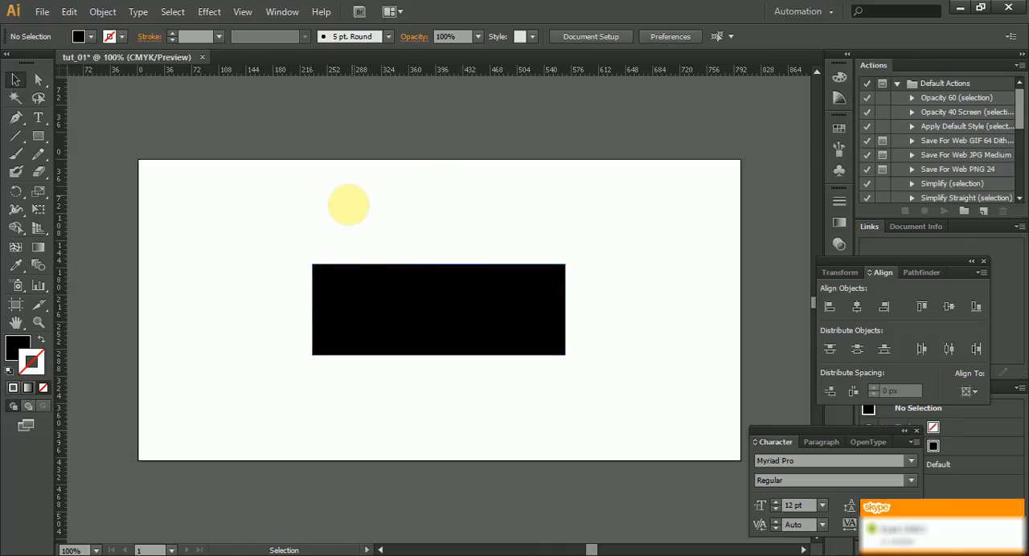
Draw a red circle centered over the black rectangle and select the pair.
drag(348, 205, 623, 425)
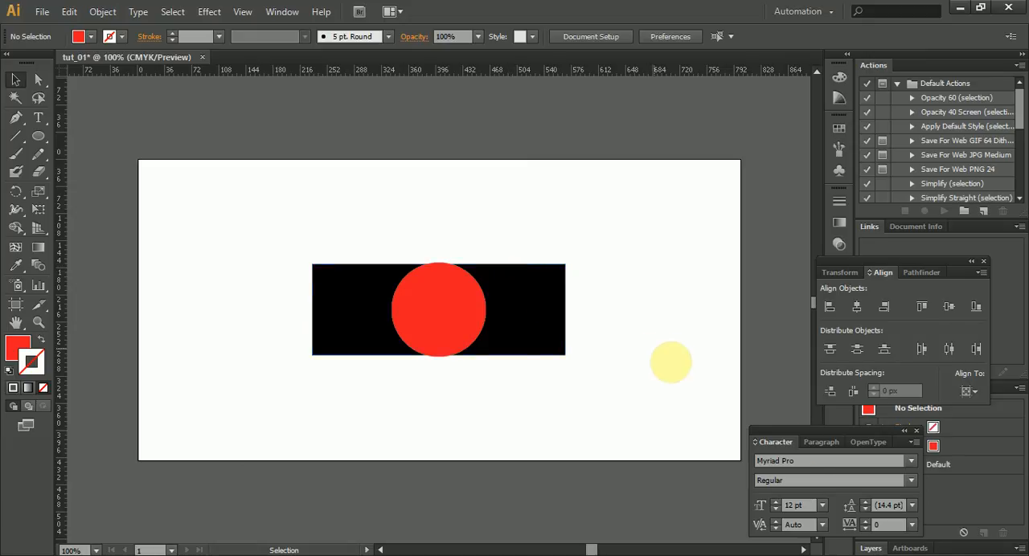
click(975, 391)
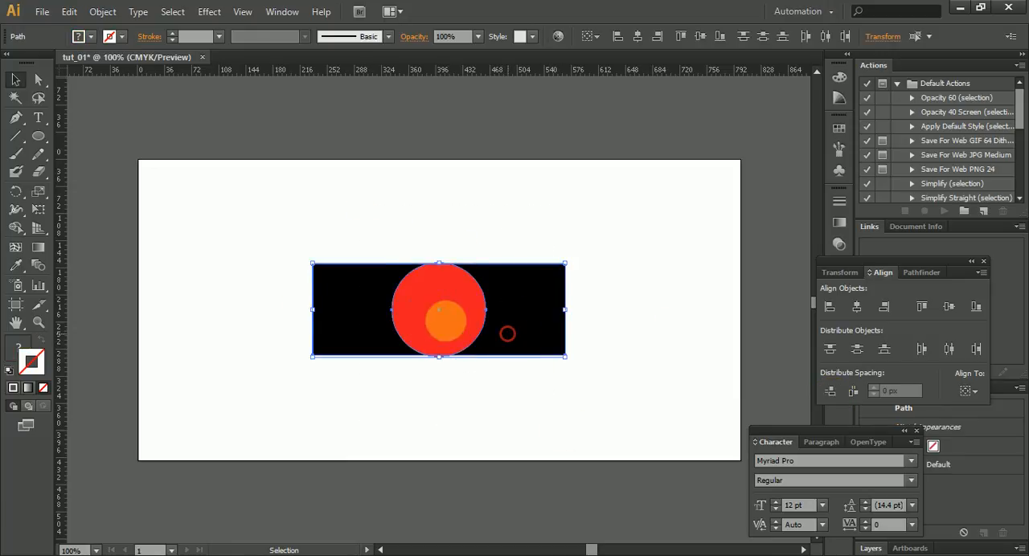
drag(439, 310, 523, 341)
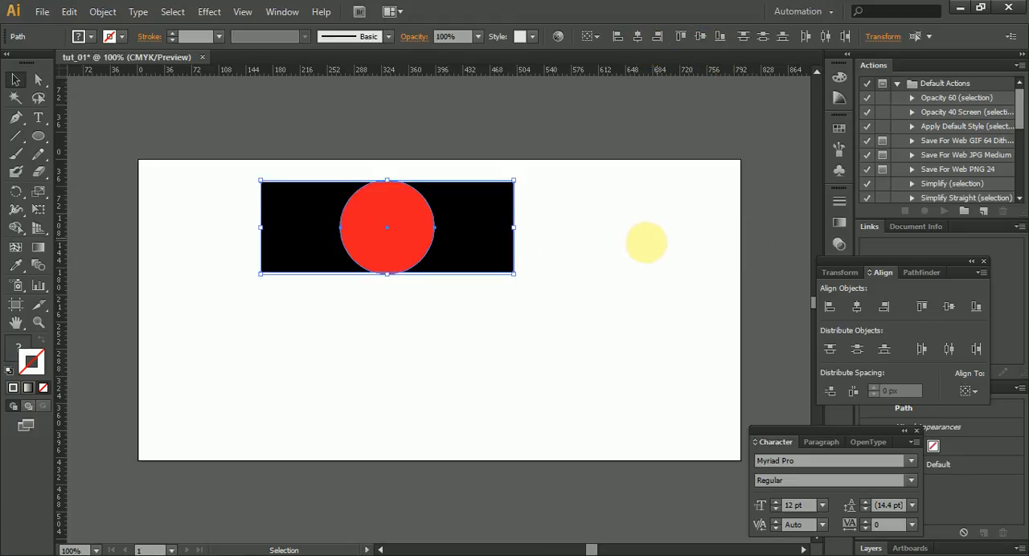
Shift the rectangle and circle toward the upper left of the artboard.
drag(647, 242, 624, 421)
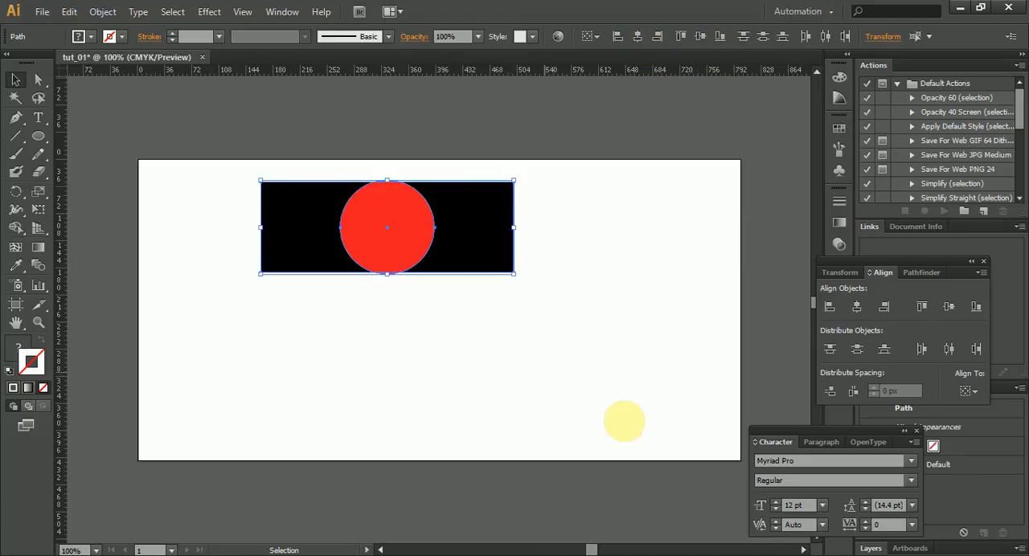
drag(625, 421, 475, 352)
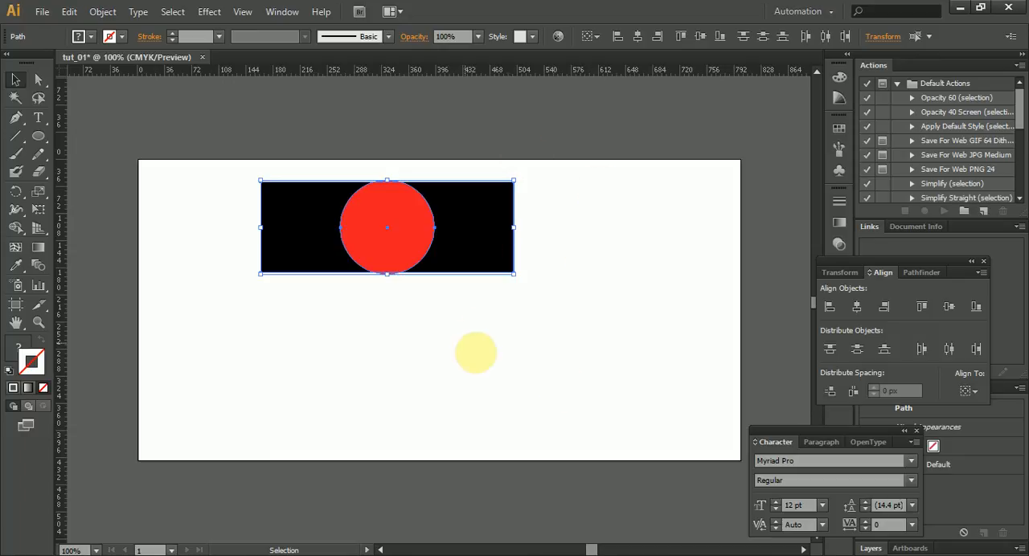
drag(476, 353, 610, 58)
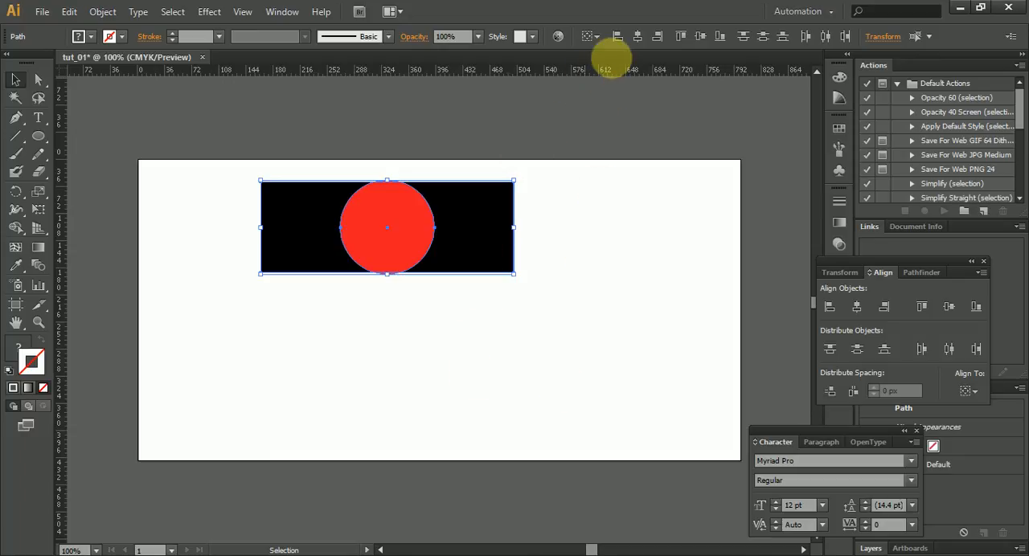
click(587, 36)
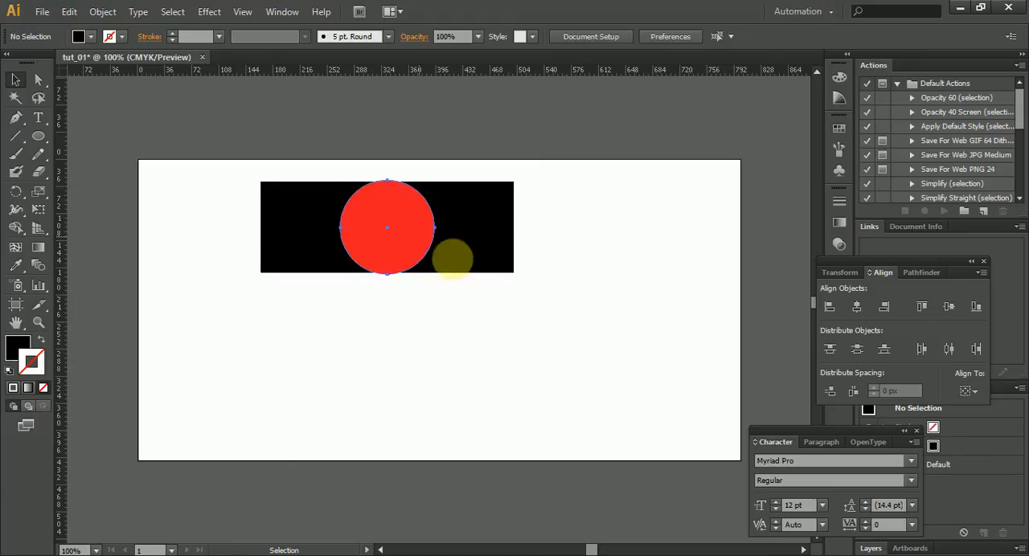
Narrow the black rectangle into a block and place a copy to its right.
drag(386, 228, 599, 236)
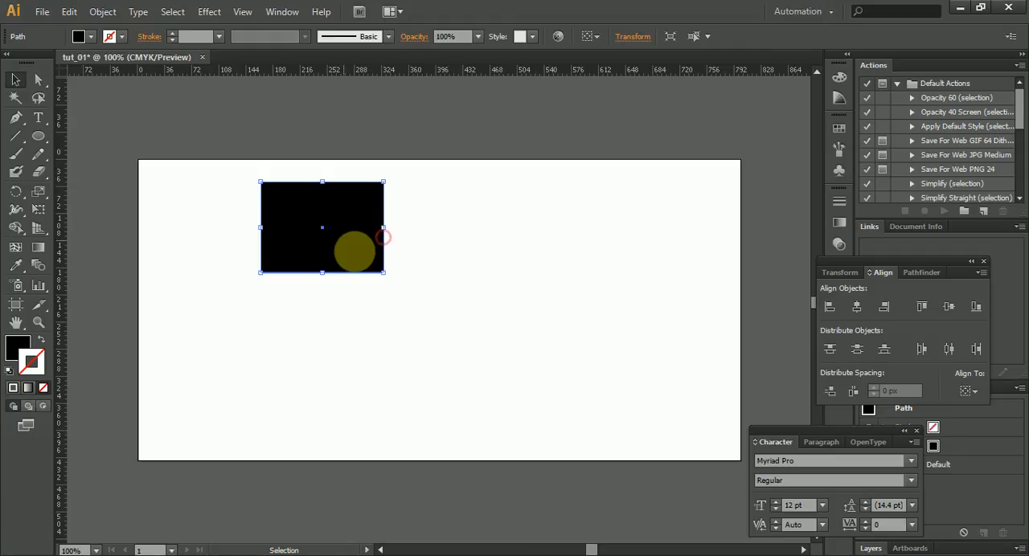
drag(354, 249, 515, 255)
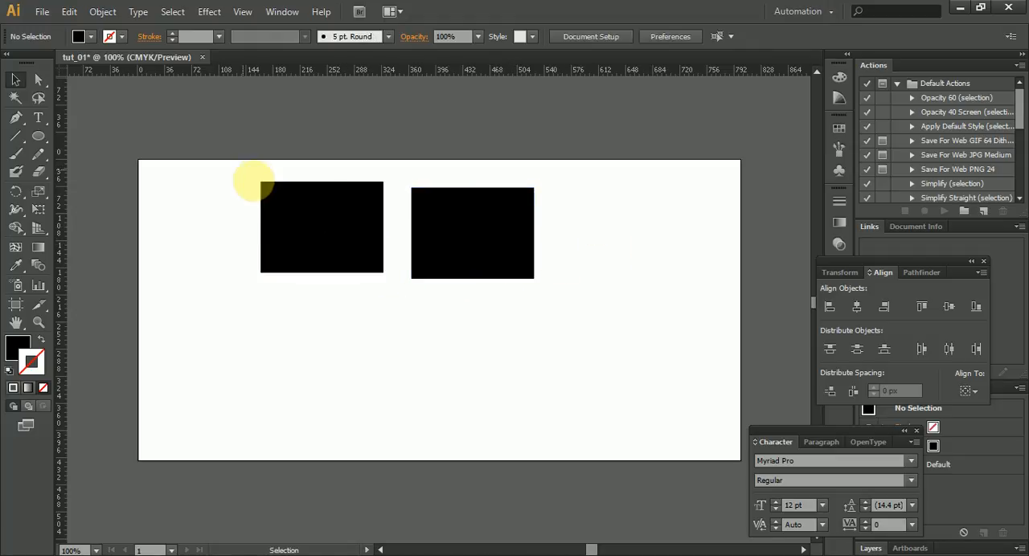
drag(253, 181, 472, 261)
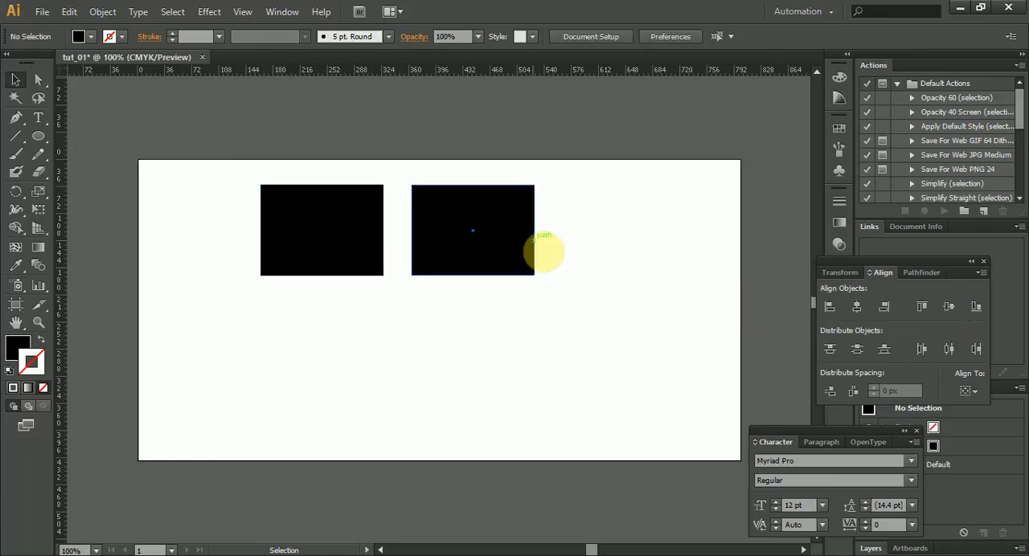
Add a third rectangle copy and align all three along their tops.
drag(543, 254, 541, 274)
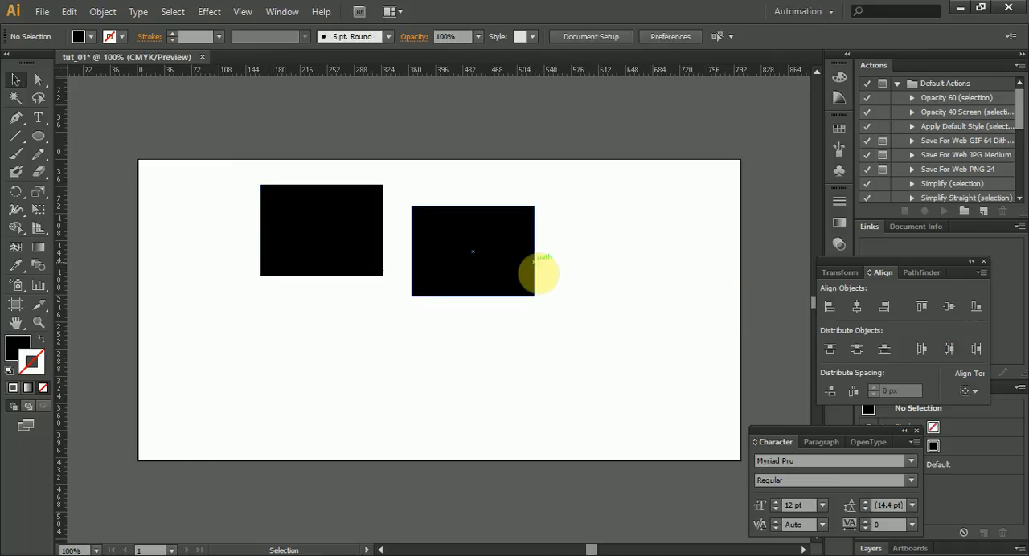
drag(543, 275, 507, 254)
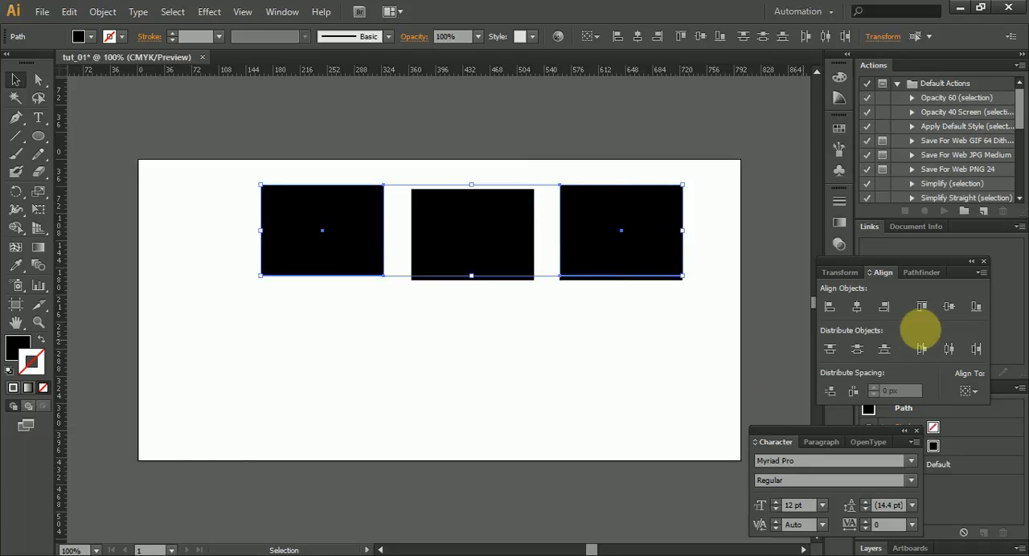
click(557, 299)
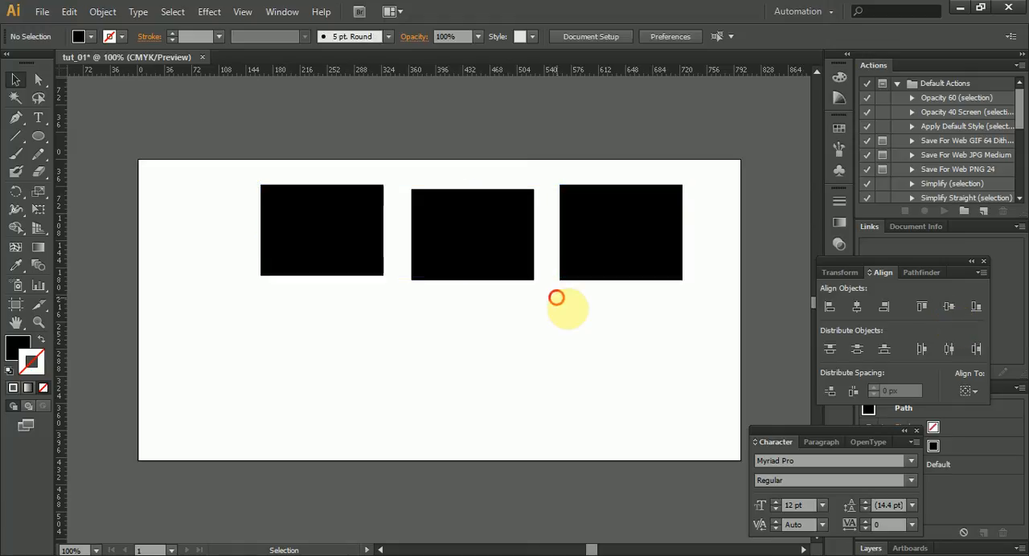